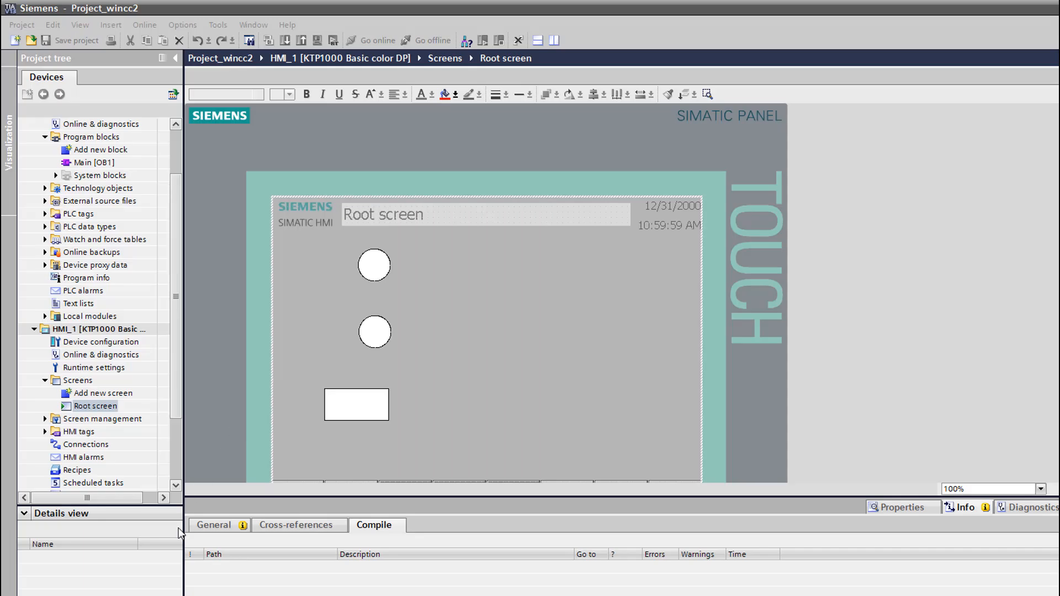
mouse_move(252, 529)
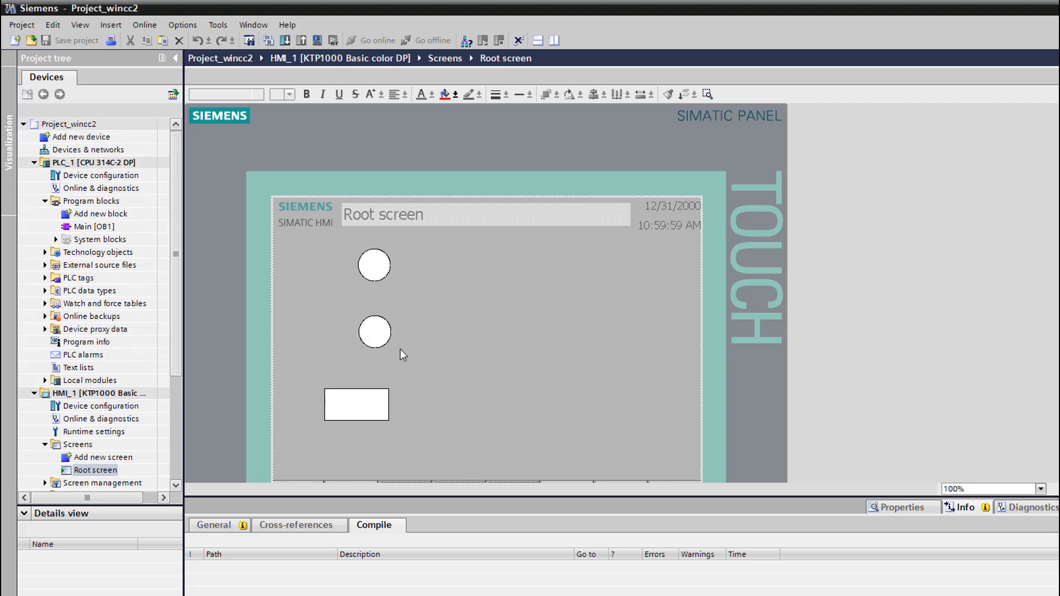
mouse_move(354, 311)
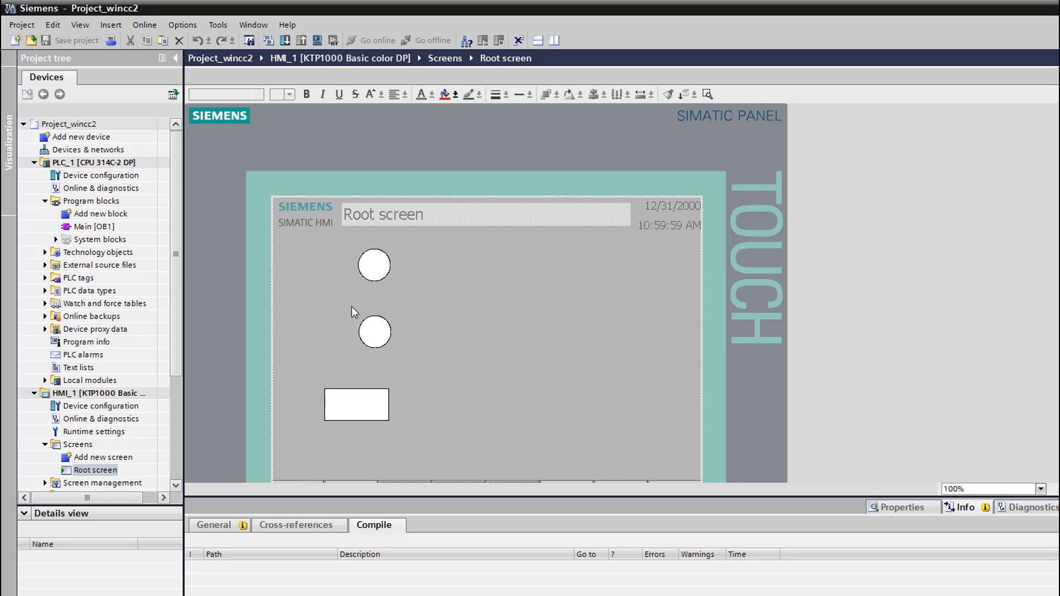
mouse_move(97, 223)
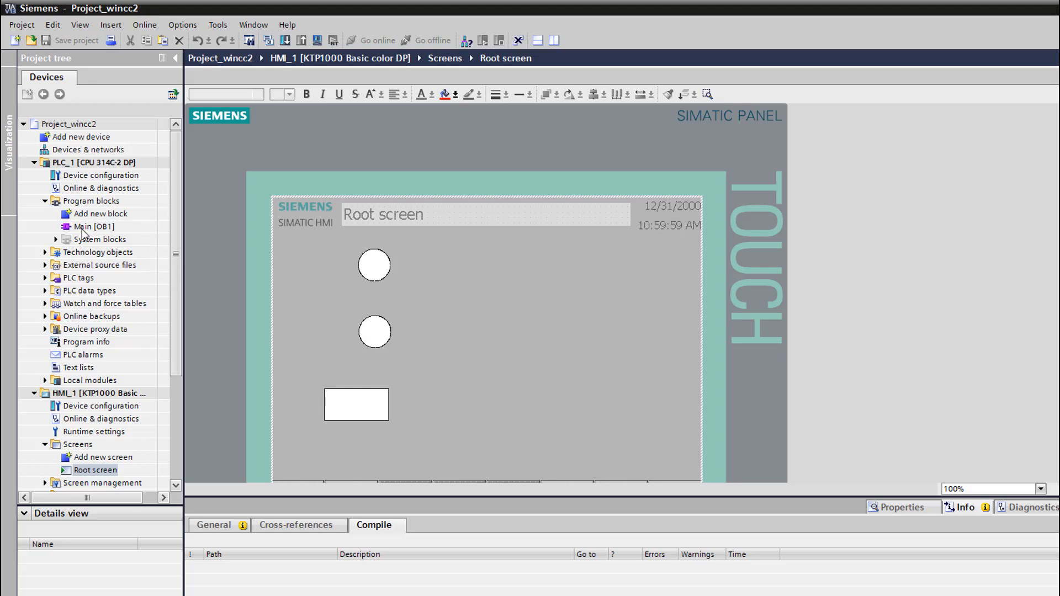
Open Main [OB1] with the CTU counter network on MW10, after glancing at the HMI Root screen
double_click(94, 226)
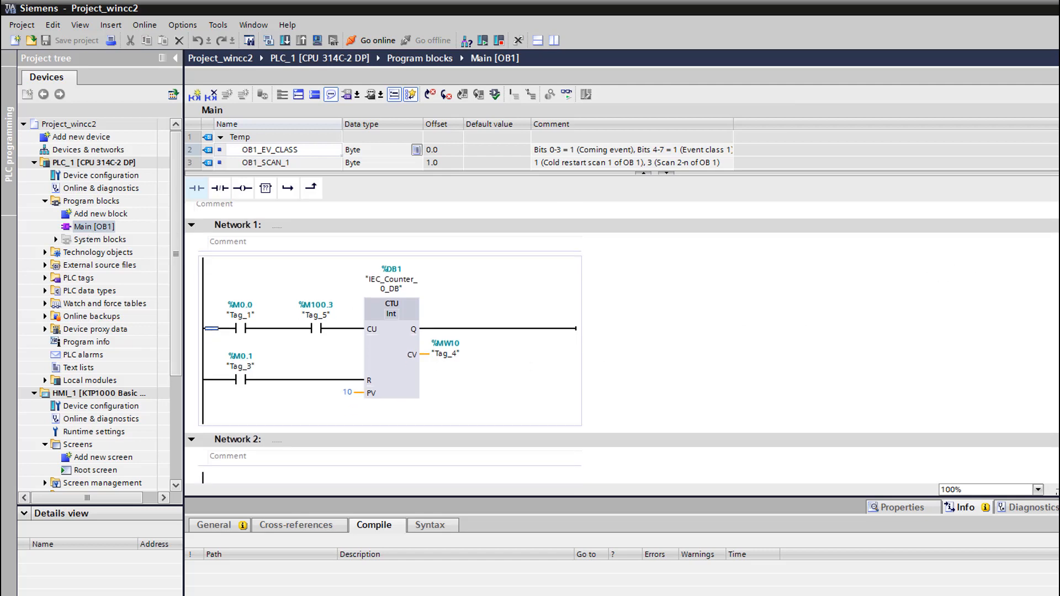
scroll(up, 3)
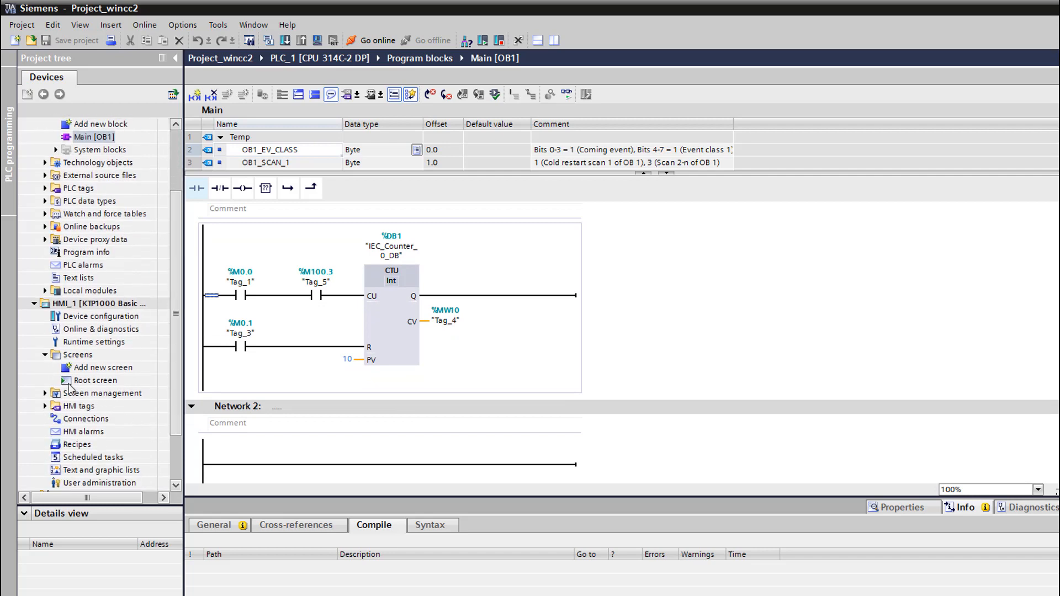
double_click(97, 380)
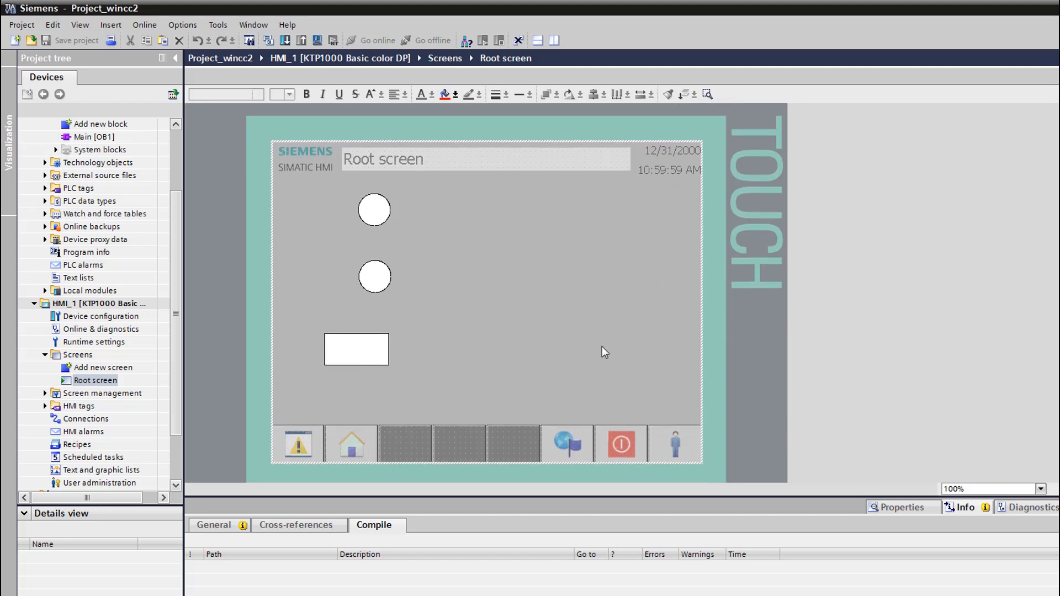
mouse_move(401, 349)
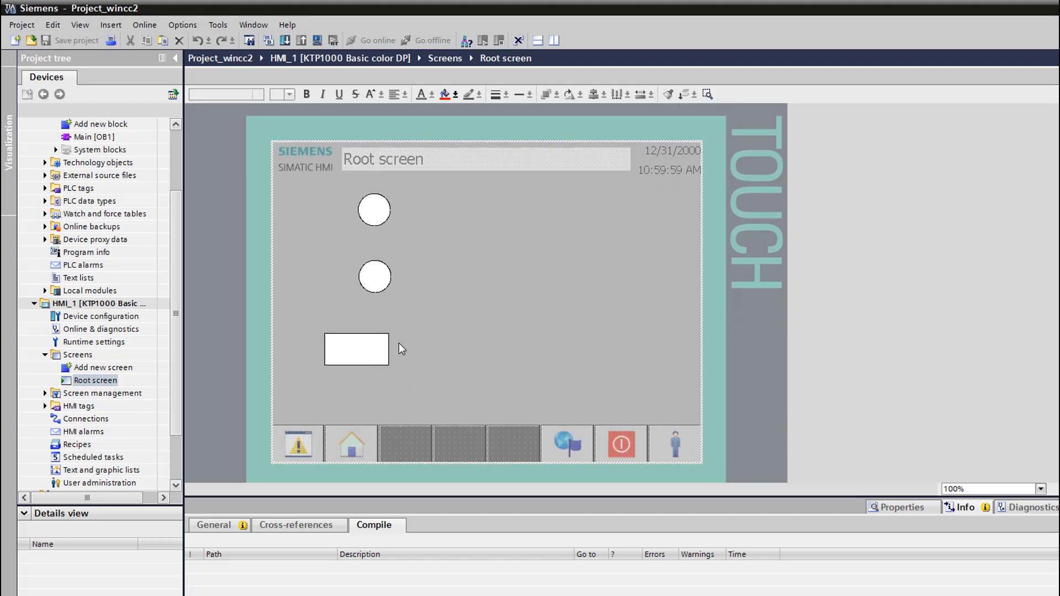
mouse_move(404, 367)
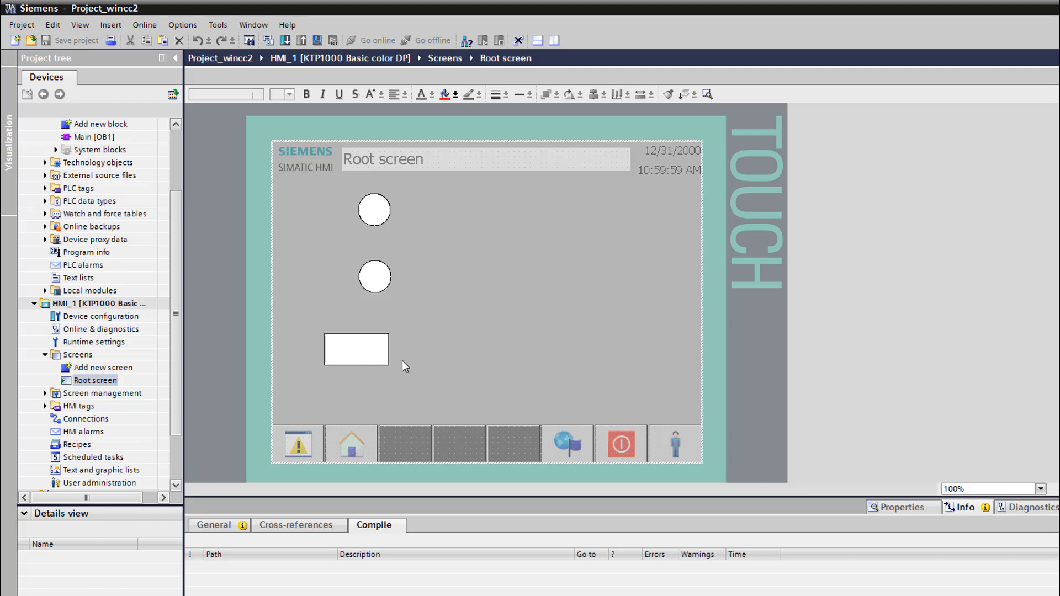
mouse_move(627, 355)
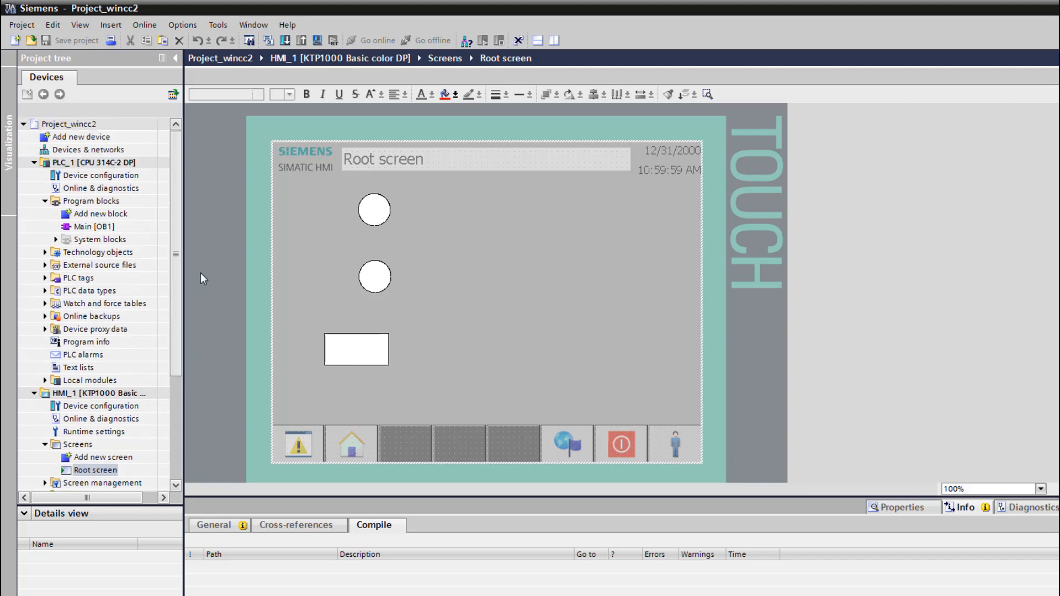
double_click(94, 226)
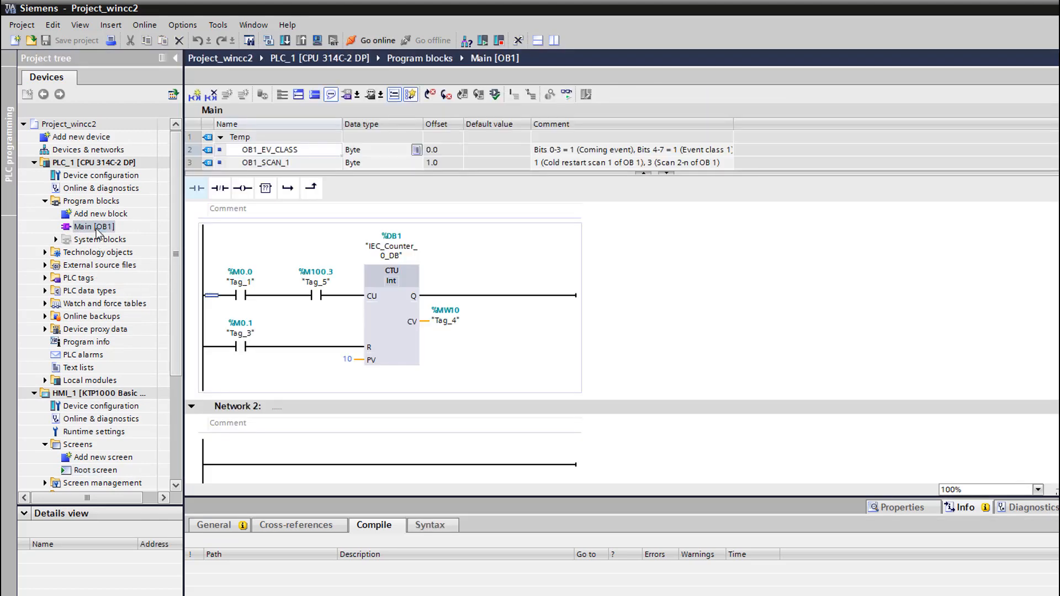
Insert a CTUD up-down counter in Network 1, accepting the automatic instance data block
click(390, 297)
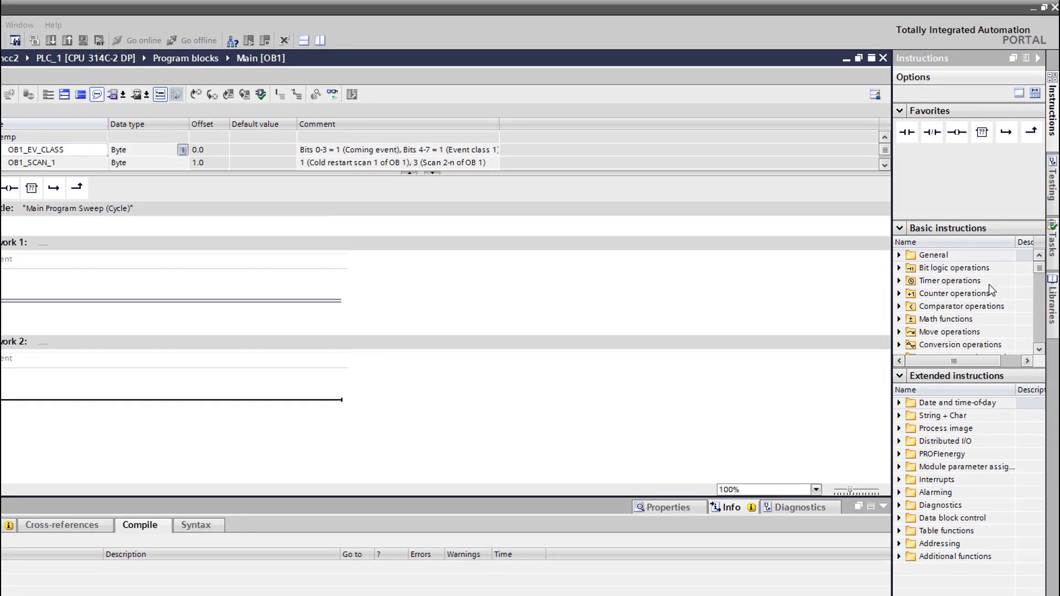
mouse_move(918, 311)
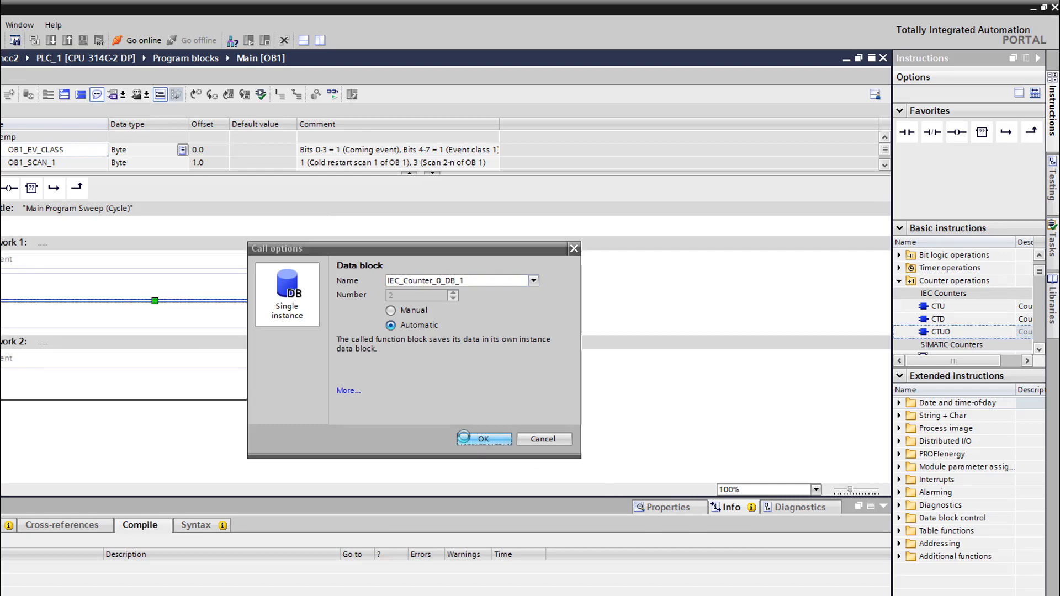
click(483, 438)
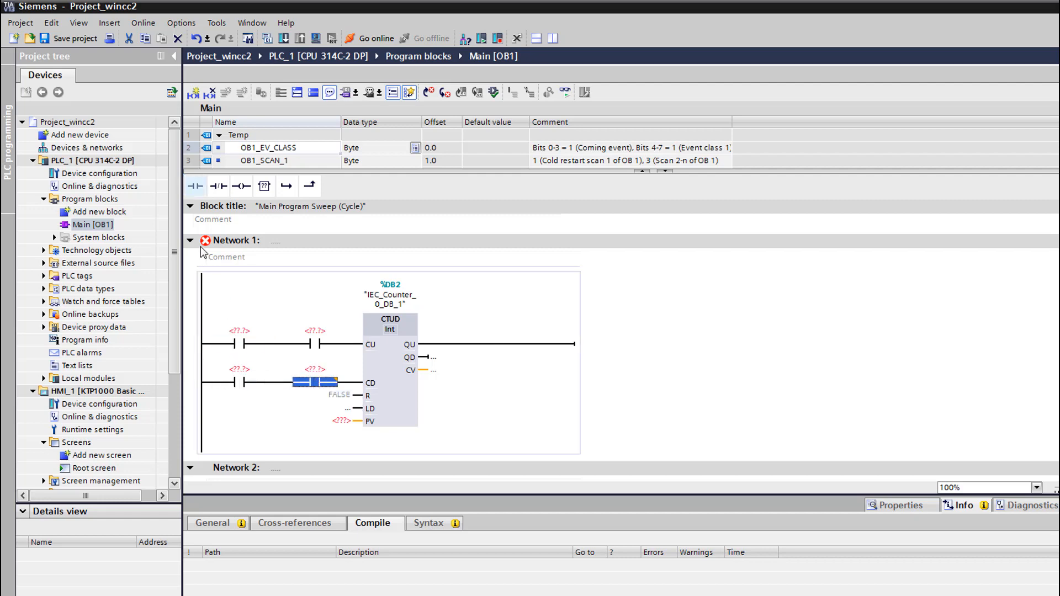
mouse_move(73, 182)
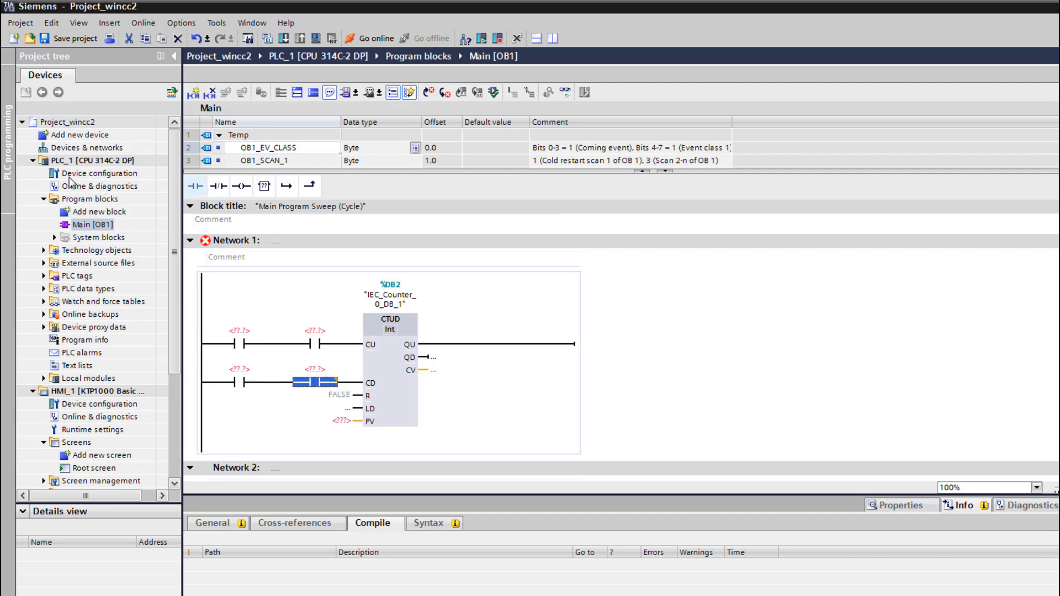
click(104, 173)
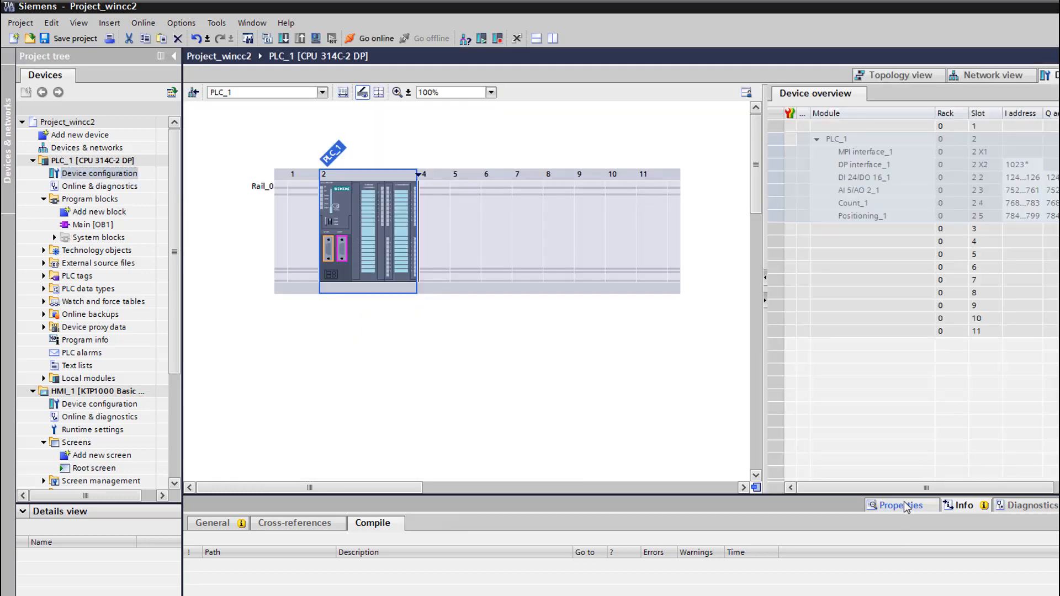
click(897, 505)
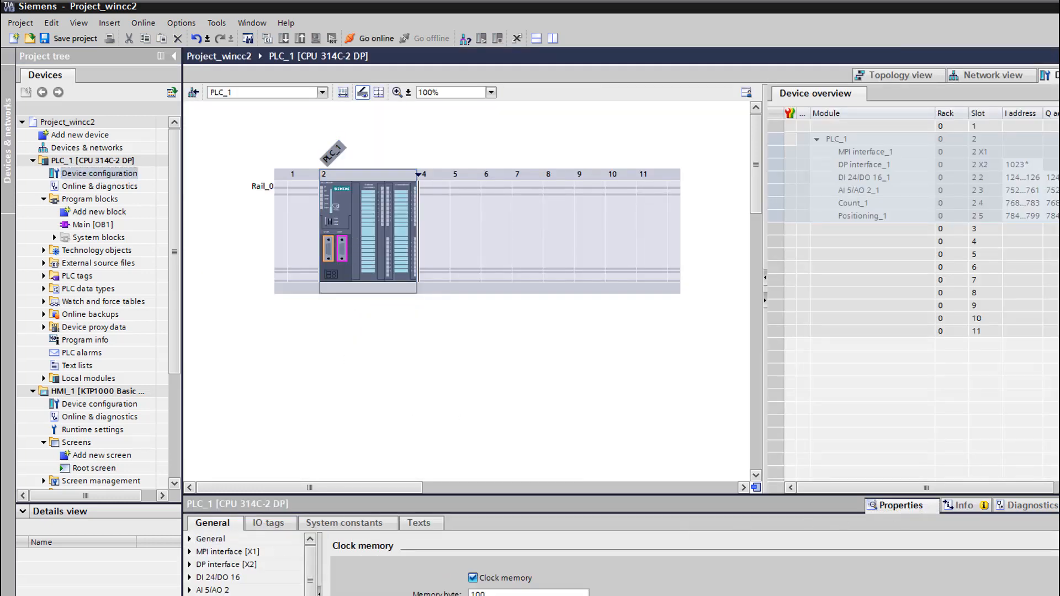
click(92, 225)
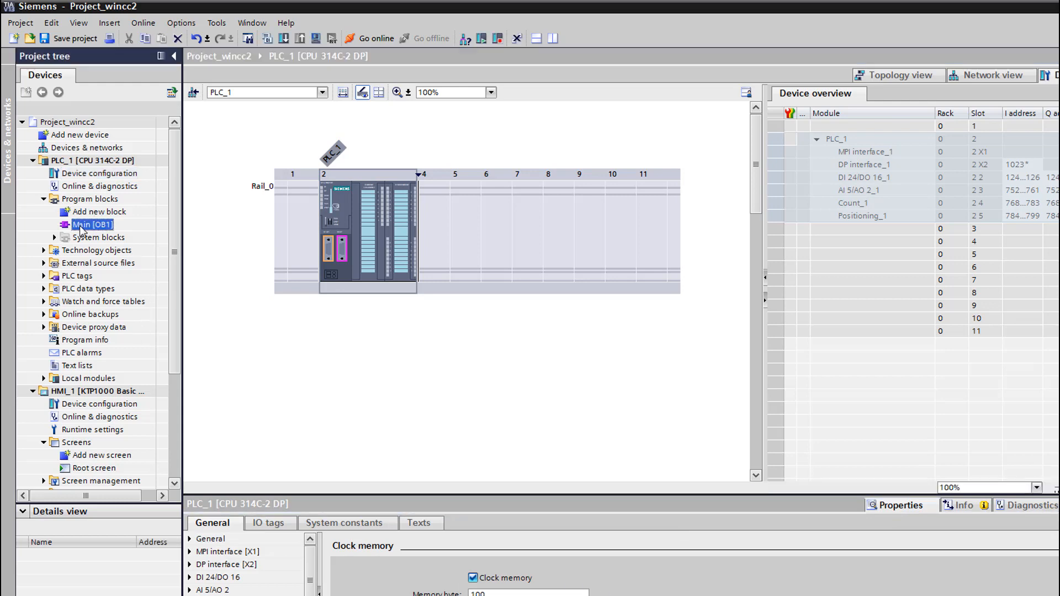
click(20, 22)
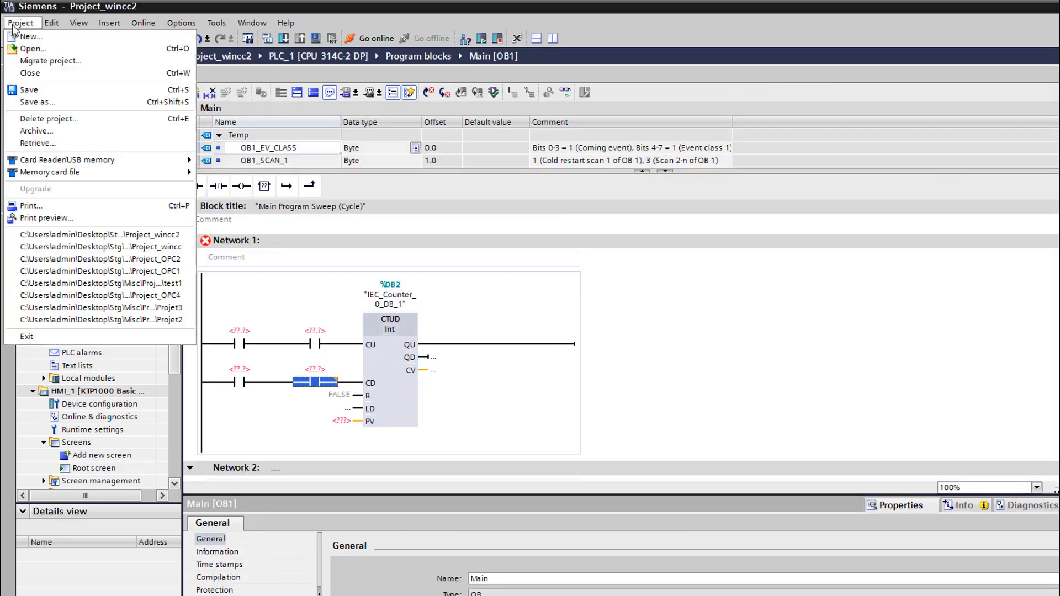
Save the project as a new copy named Project_wincc3
click(444, 450)
text(Project_wincc3)
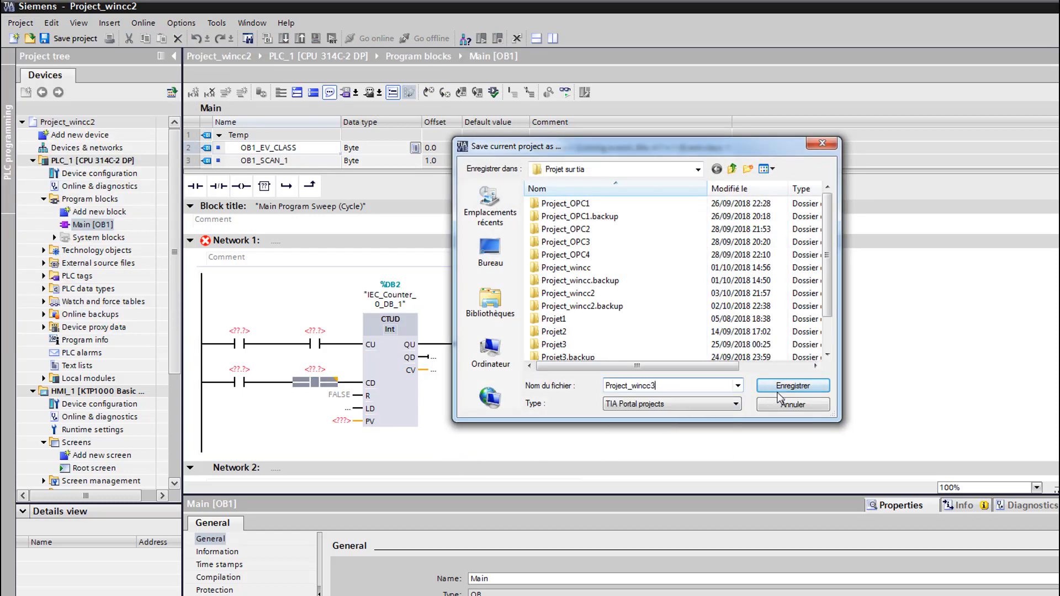
click(791, 385)
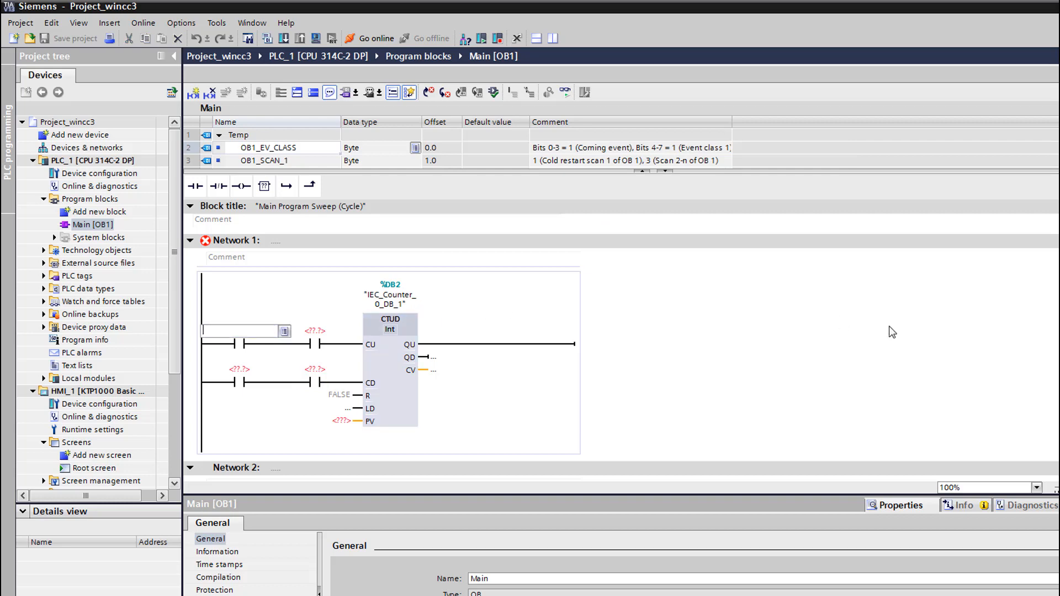
Assign the counter's rung contacts, with M0.2 on count-down and M0.0 on reset
text(M100.5)
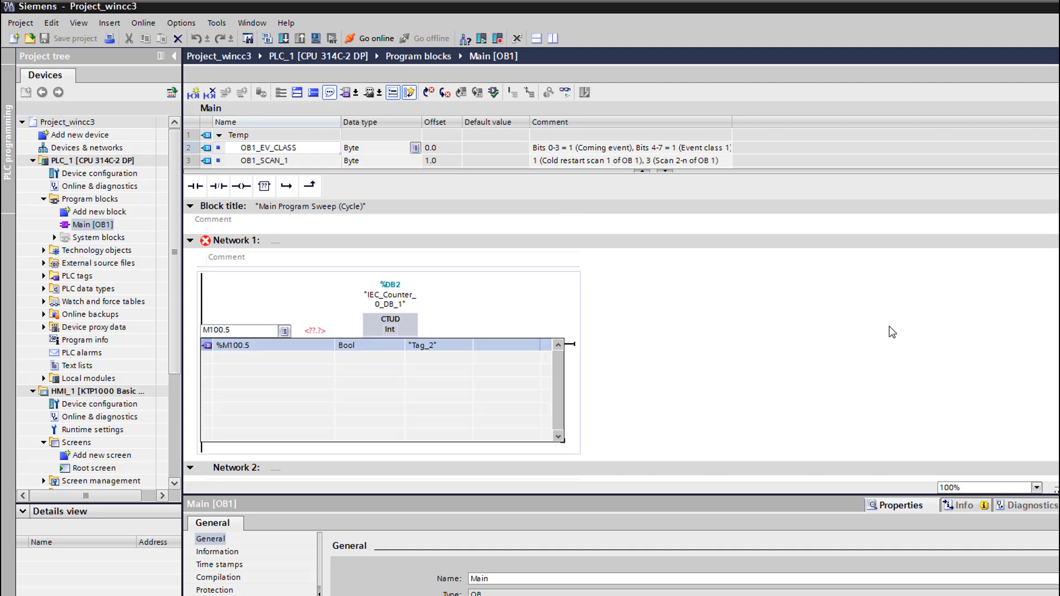
key(Backspace)
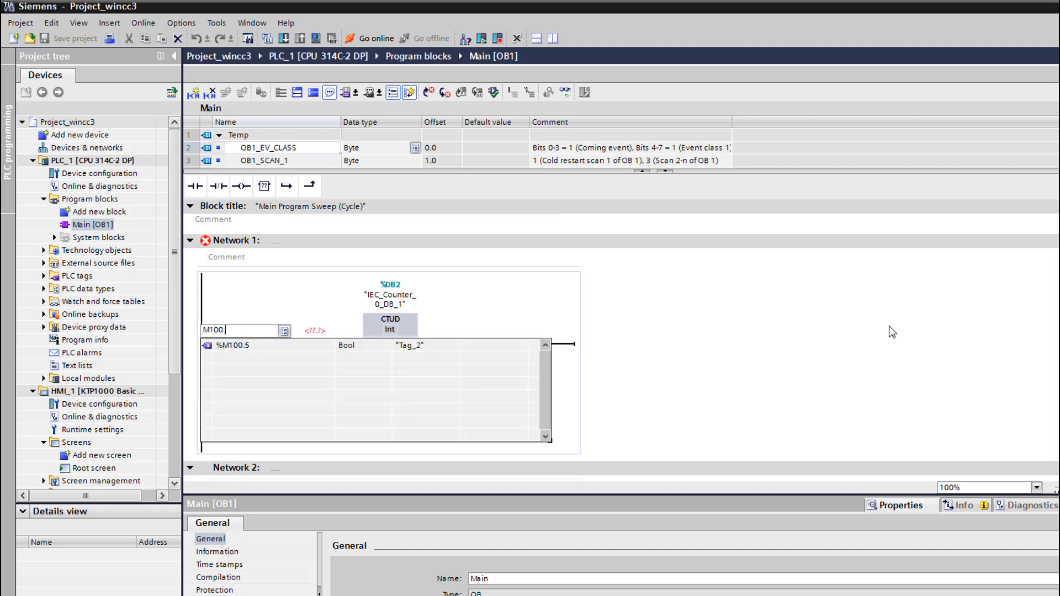
text(2)
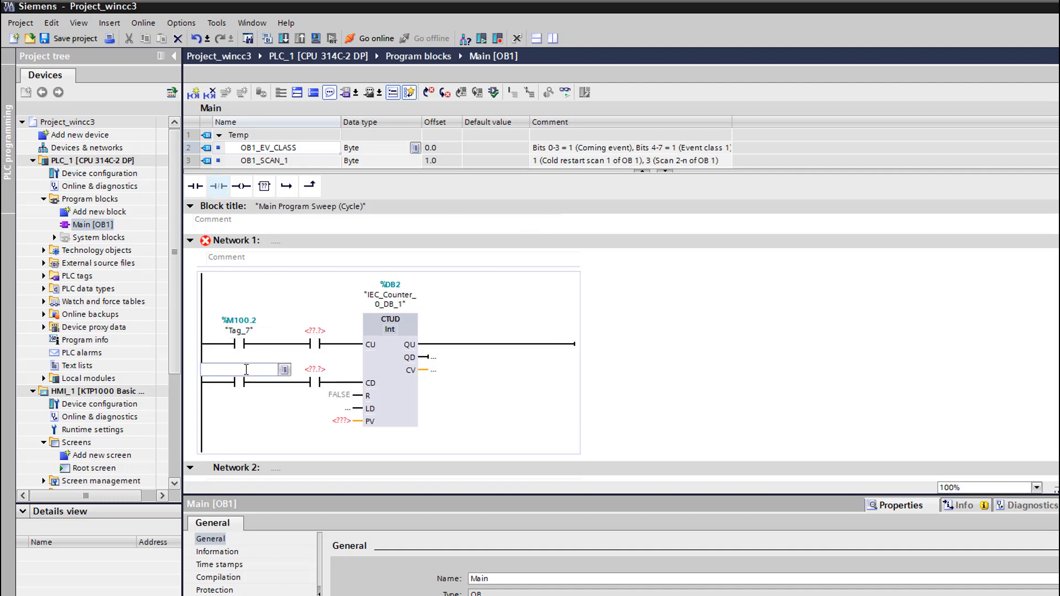
text(M100)
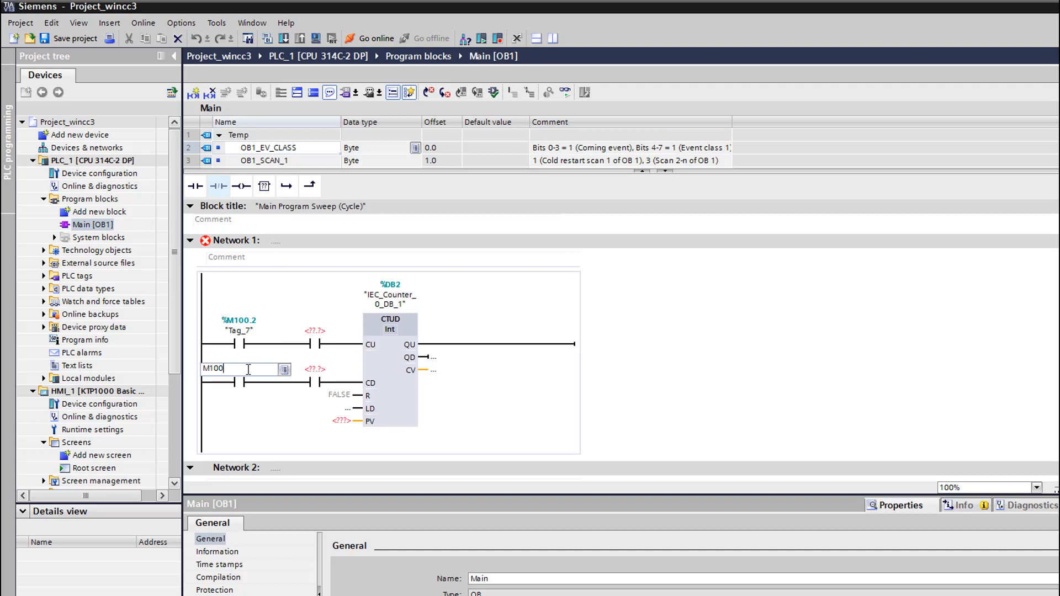
text(.2)
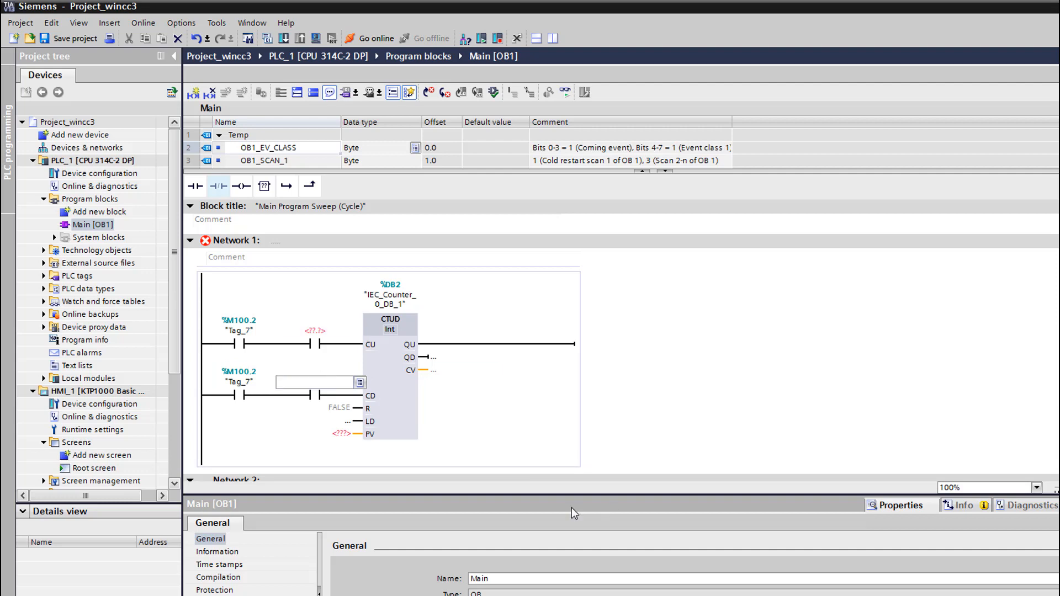
click(314, 330)
text(M)
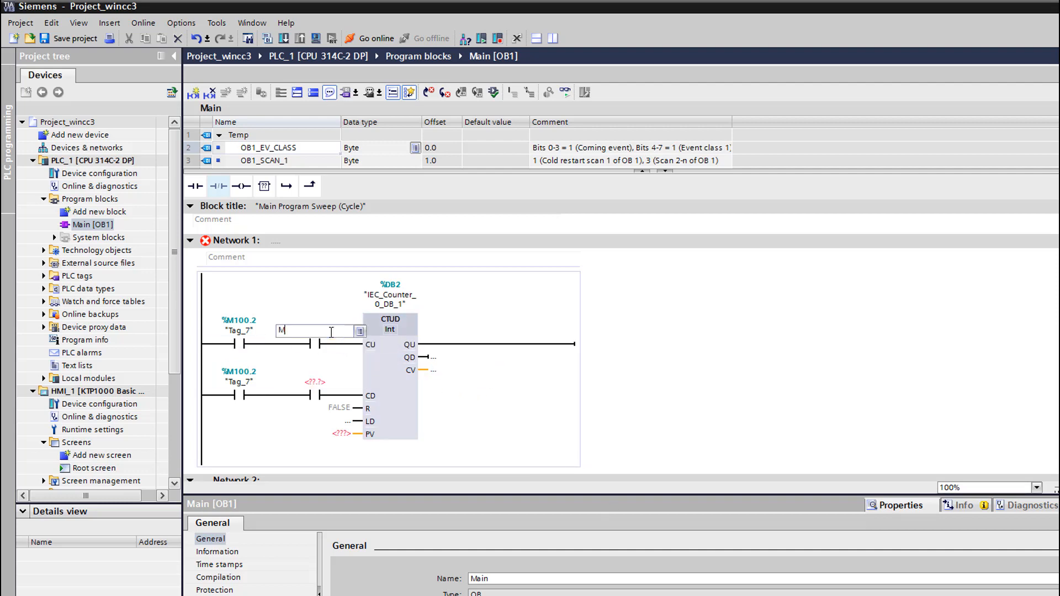
text(0.1)
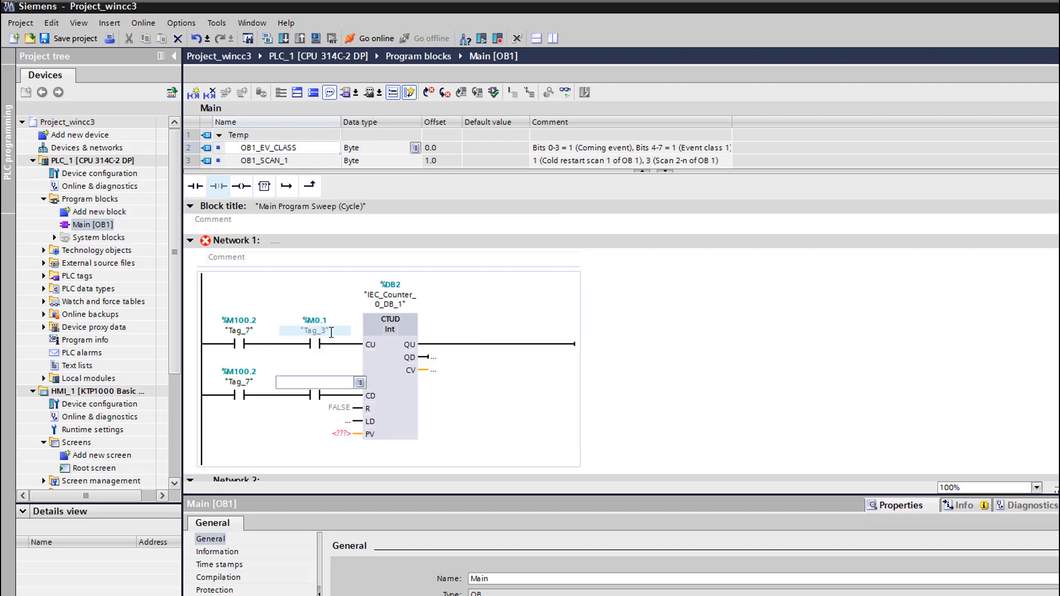
text(M)
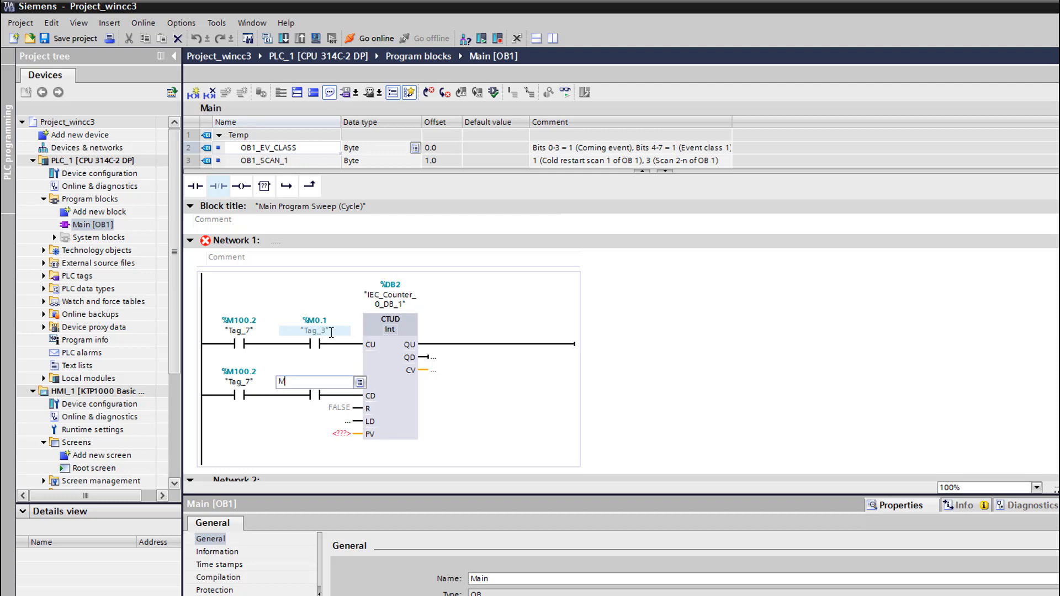
text(0)
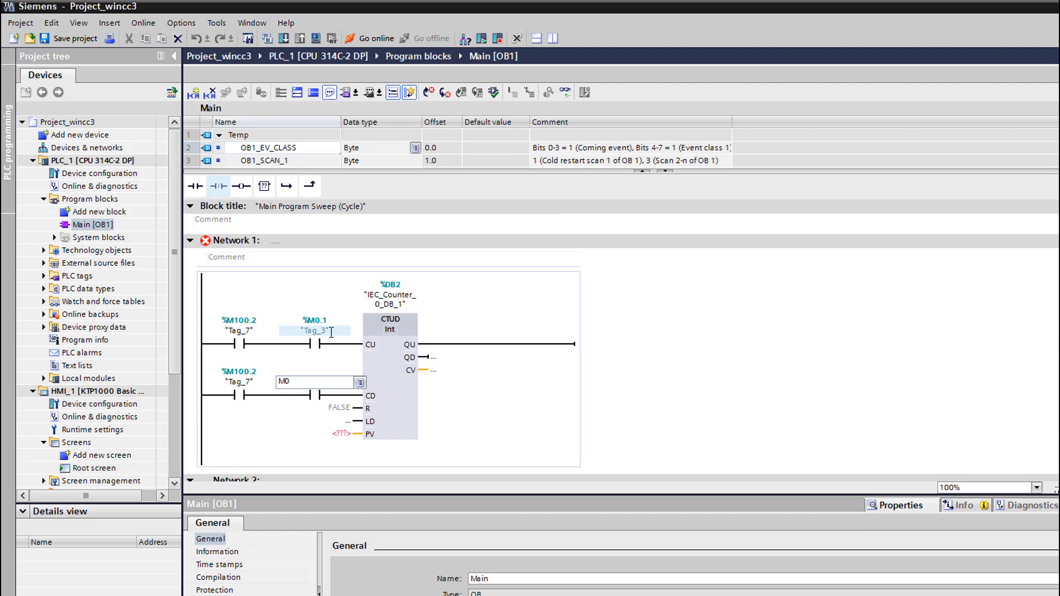
text(.2)
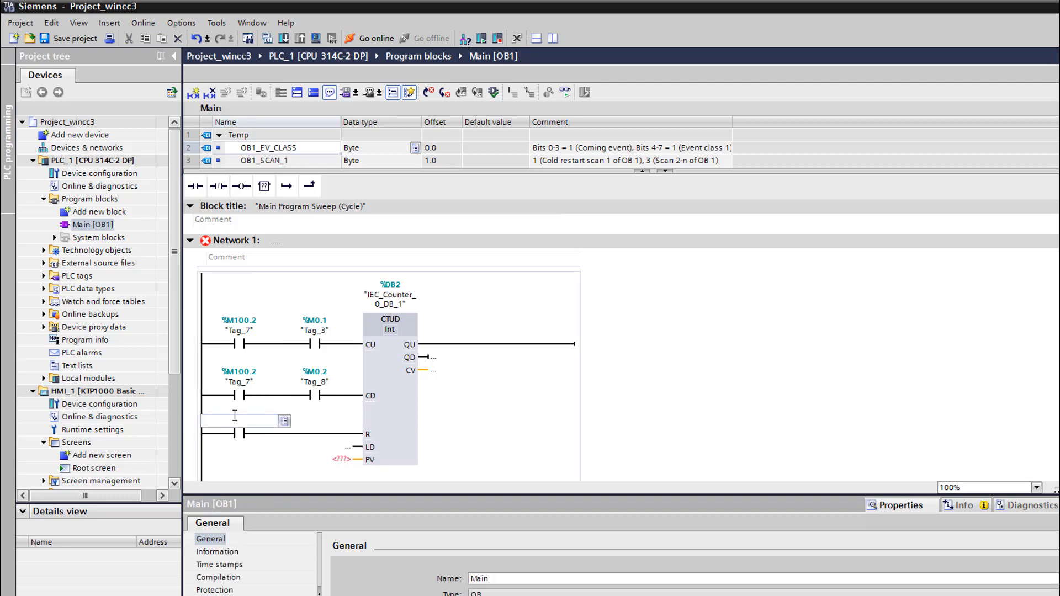
text(M)
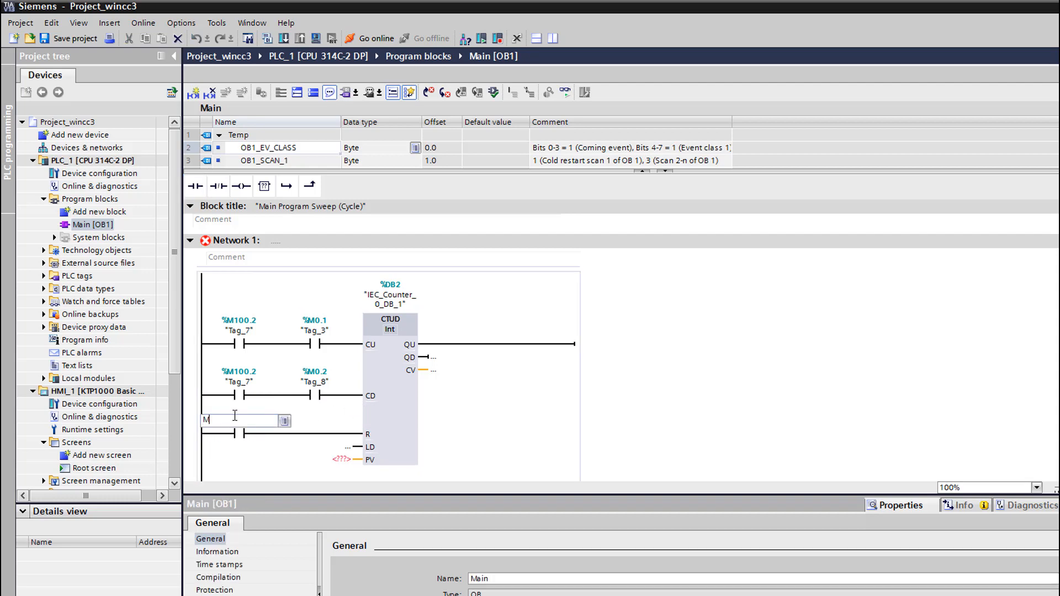
text(0.0)
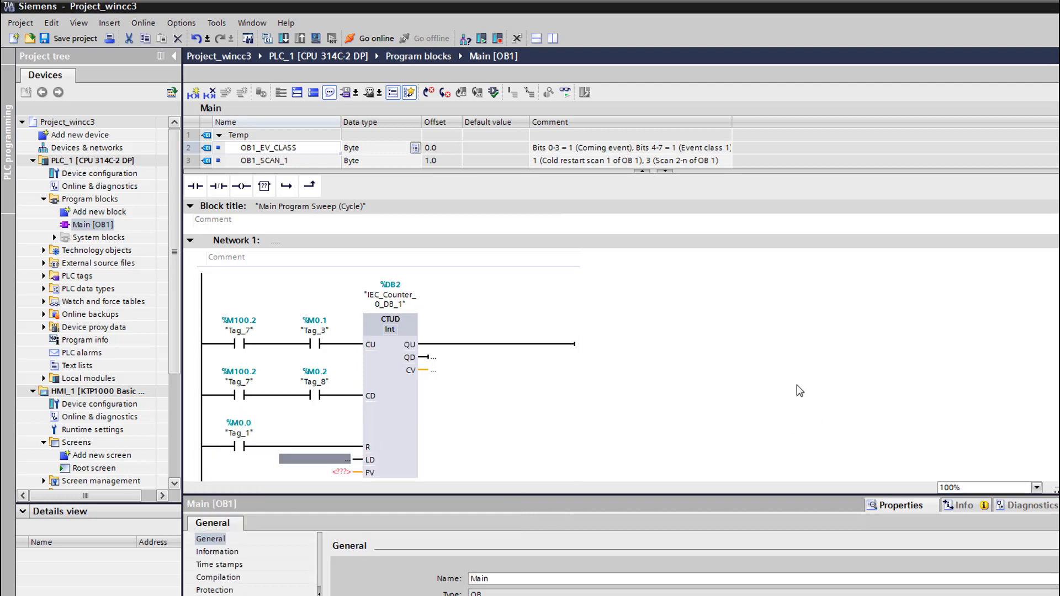
Set the counter preset value to 10 and write its current value to %MW10
scroll(down, 3)
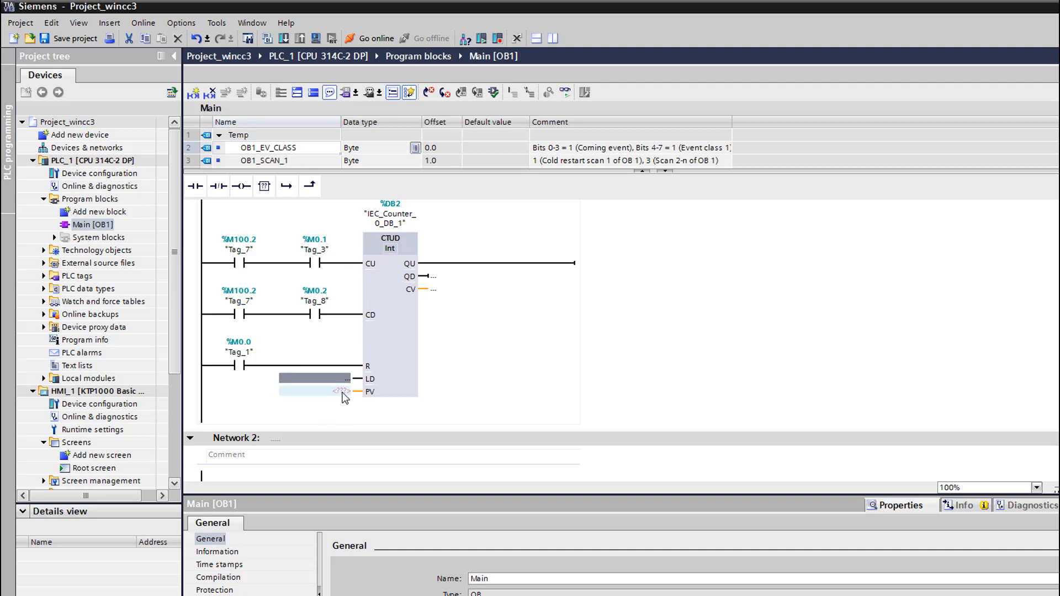
click(318, 391)
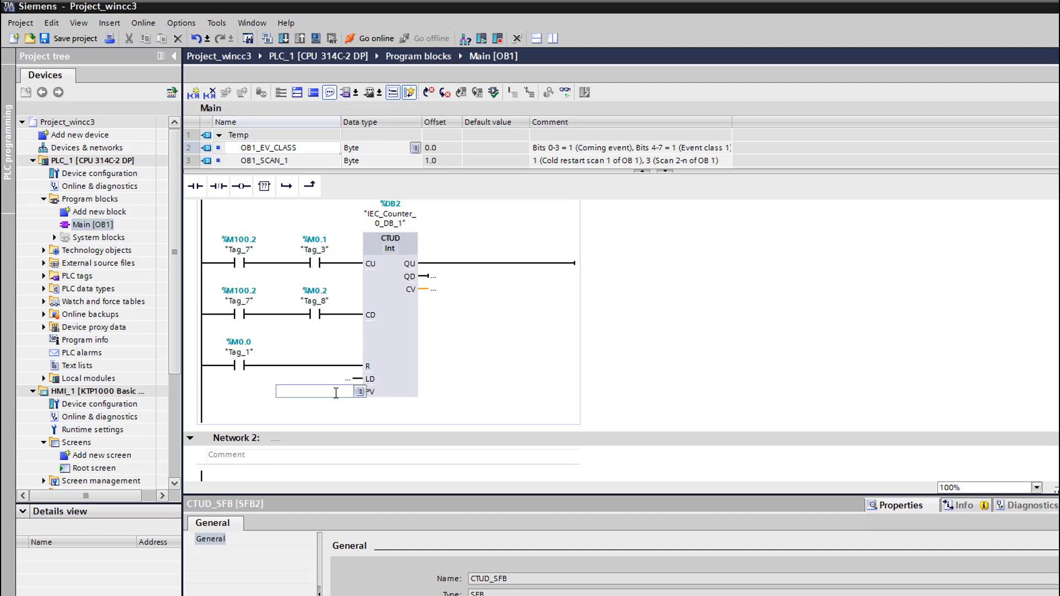
text(10)
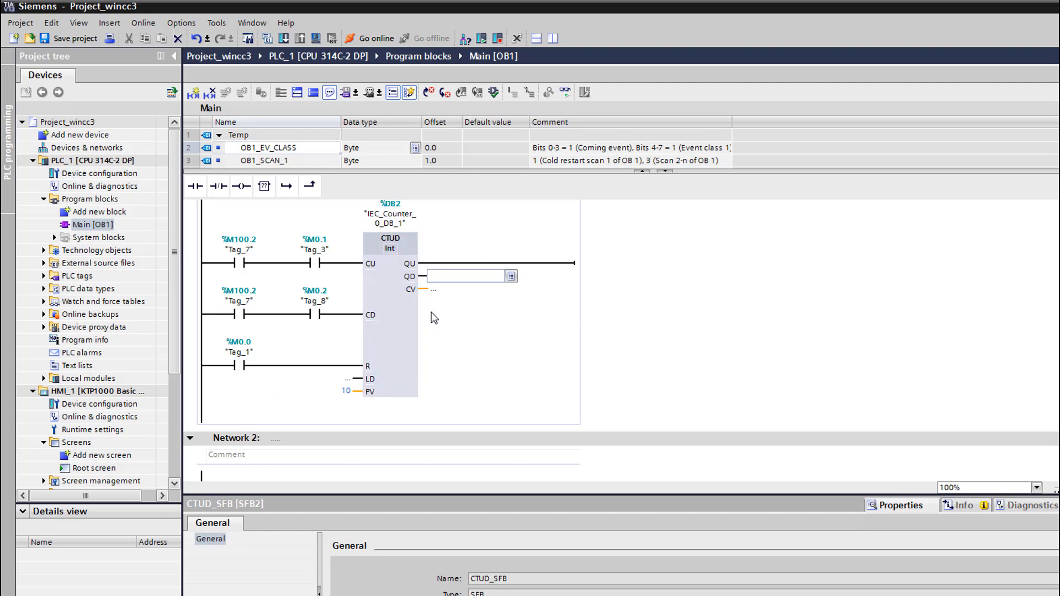
click(459, 289)
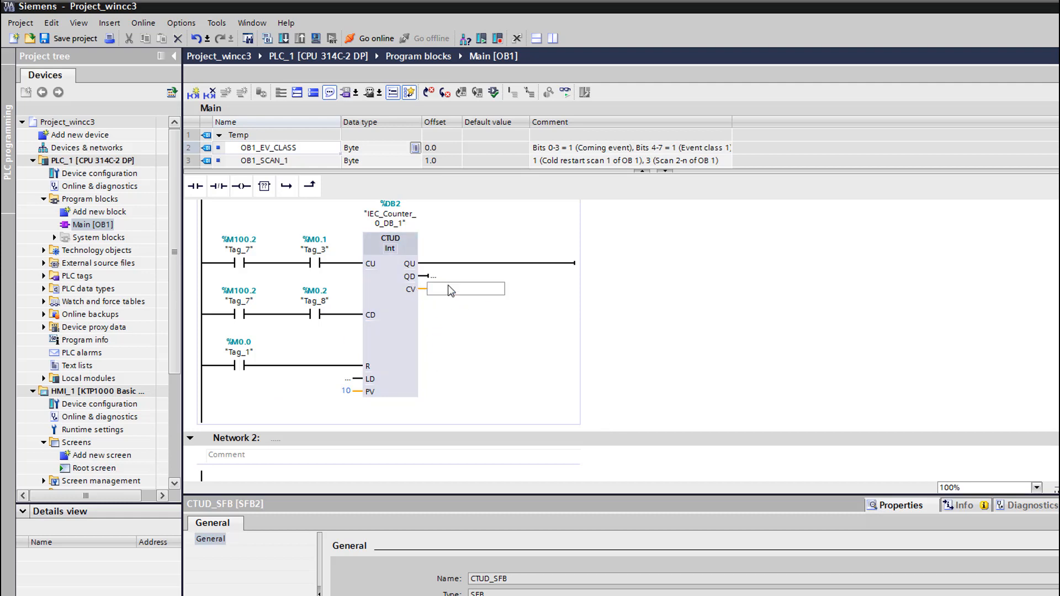
text(M)
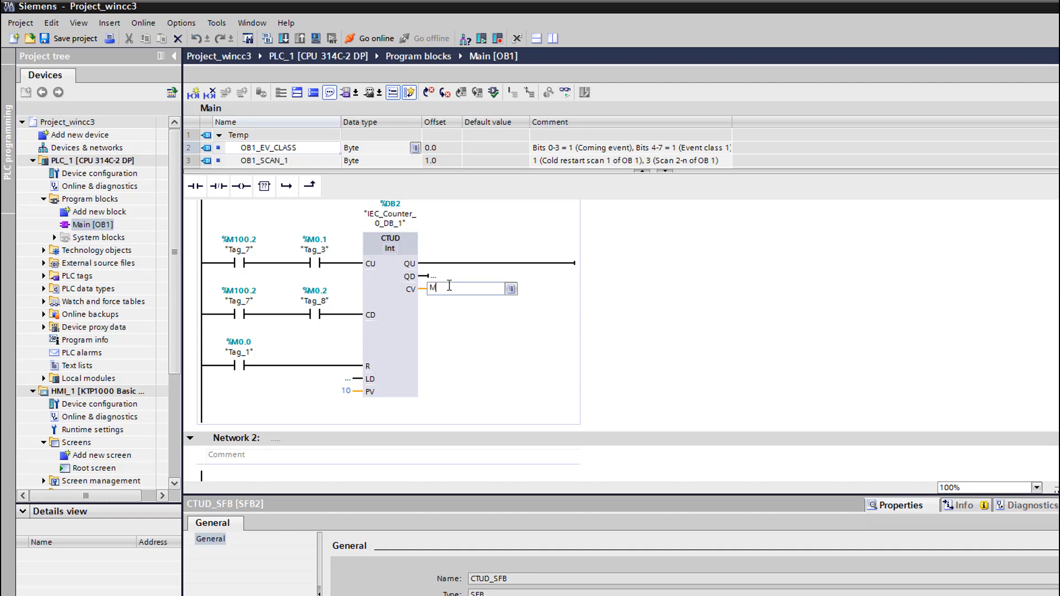
text(W10)
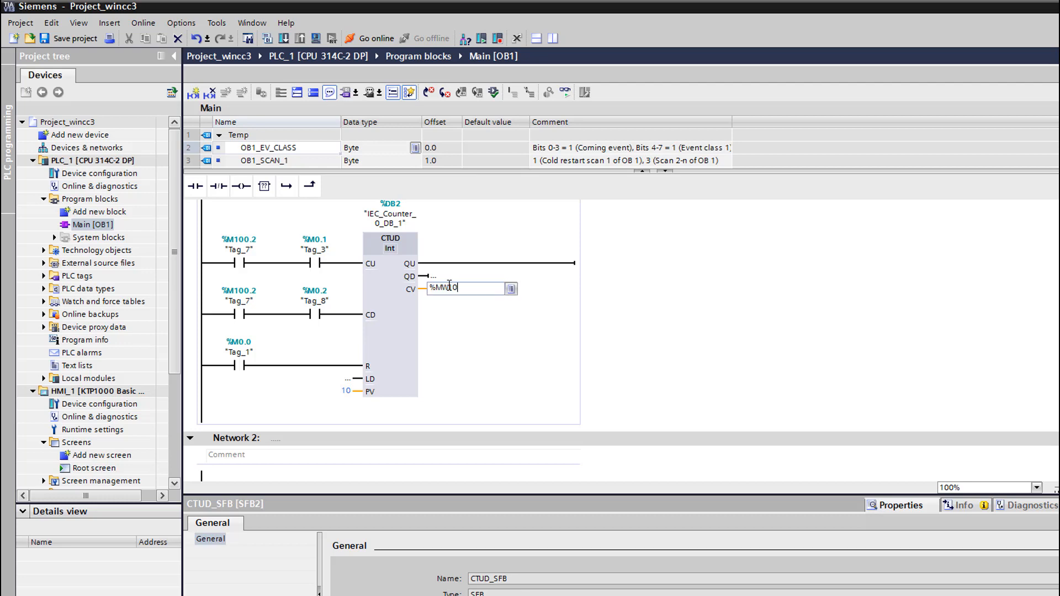
key(Return)
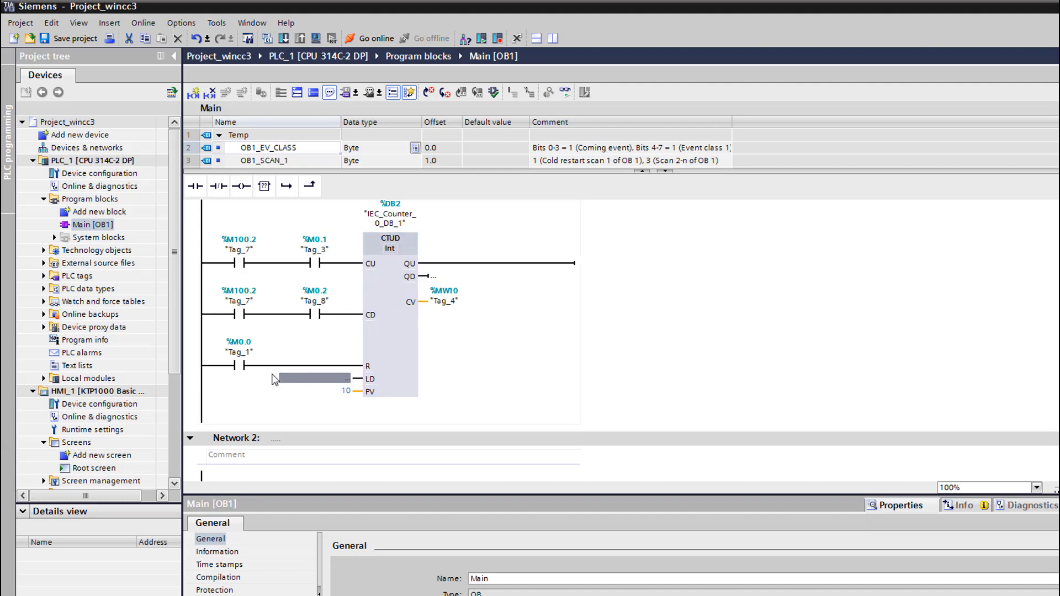
mouse_move(451, 310)
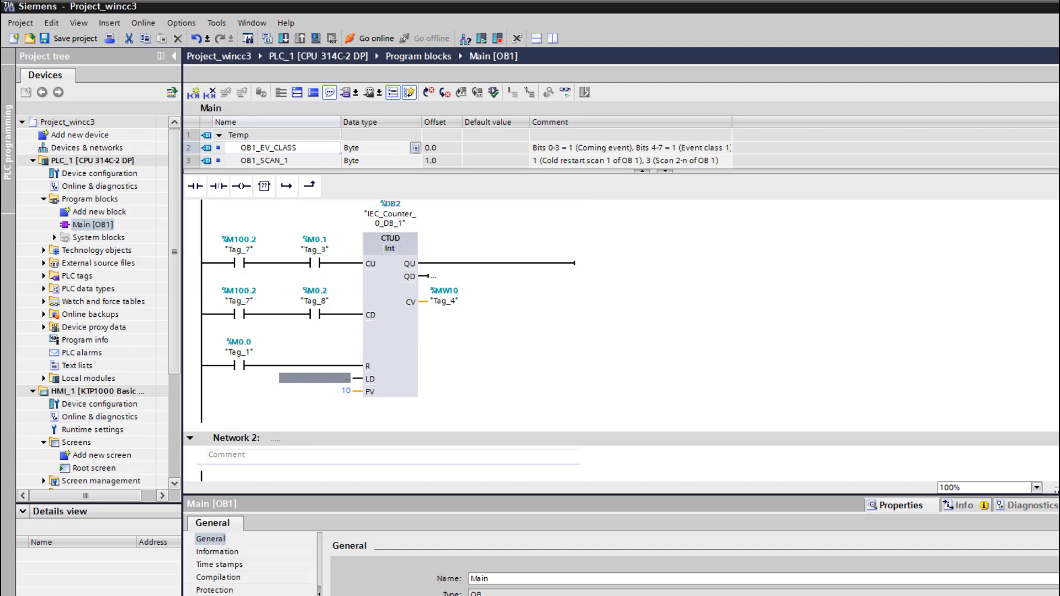
Add a horizontal movement animation to the Root screen rectangle driven by Tag_4
double_click(93, 468)
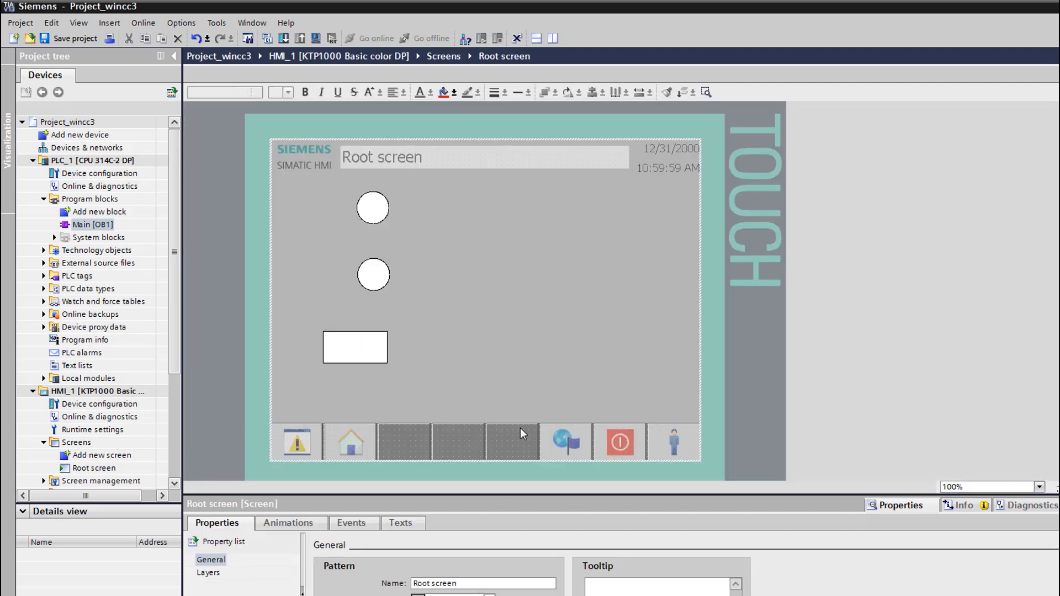
click(355, 347)
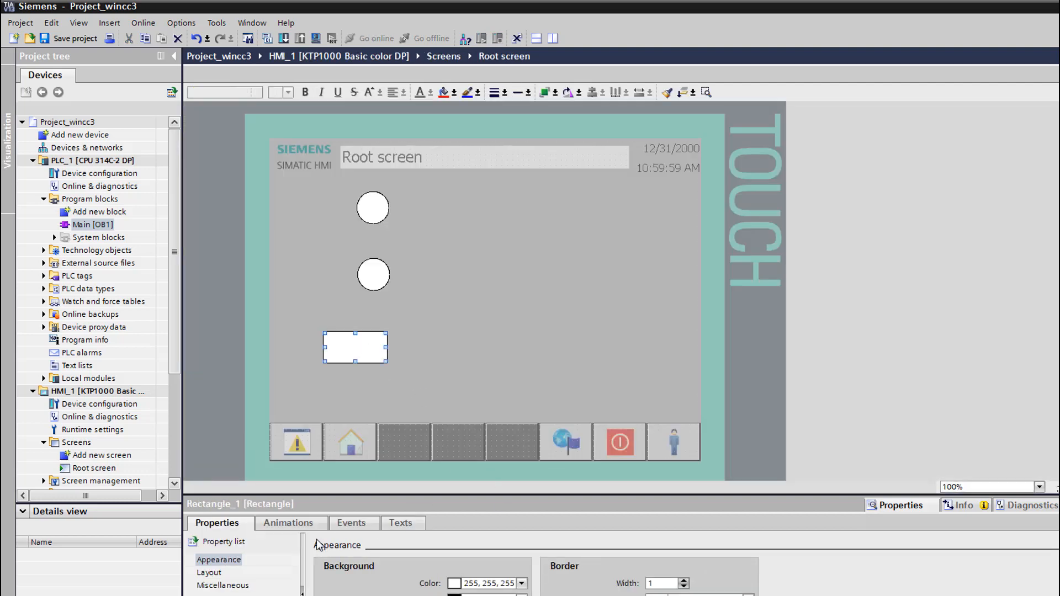
click(288, 522)
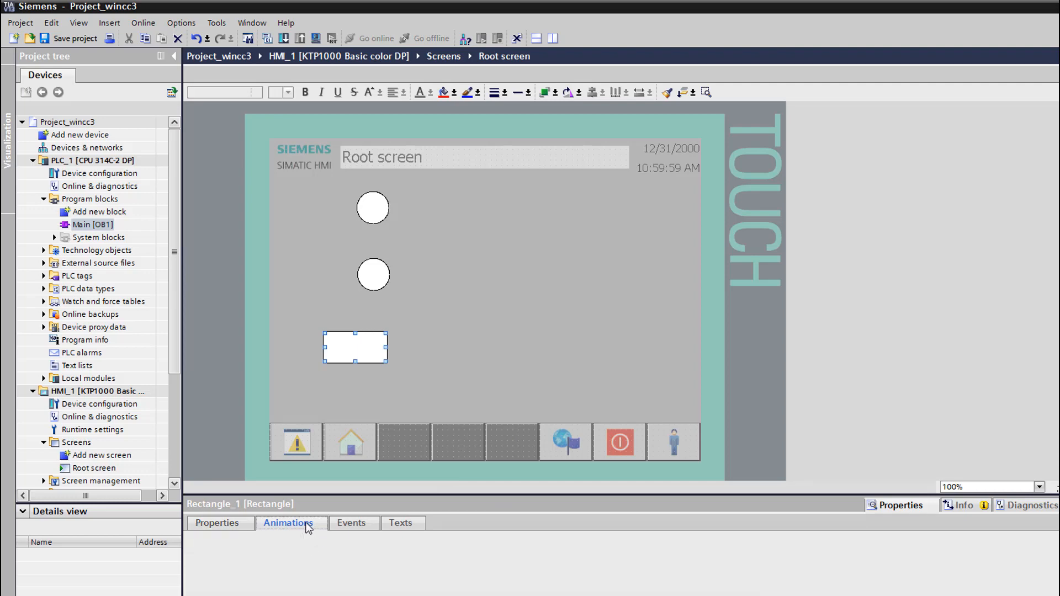
click(288, 522)
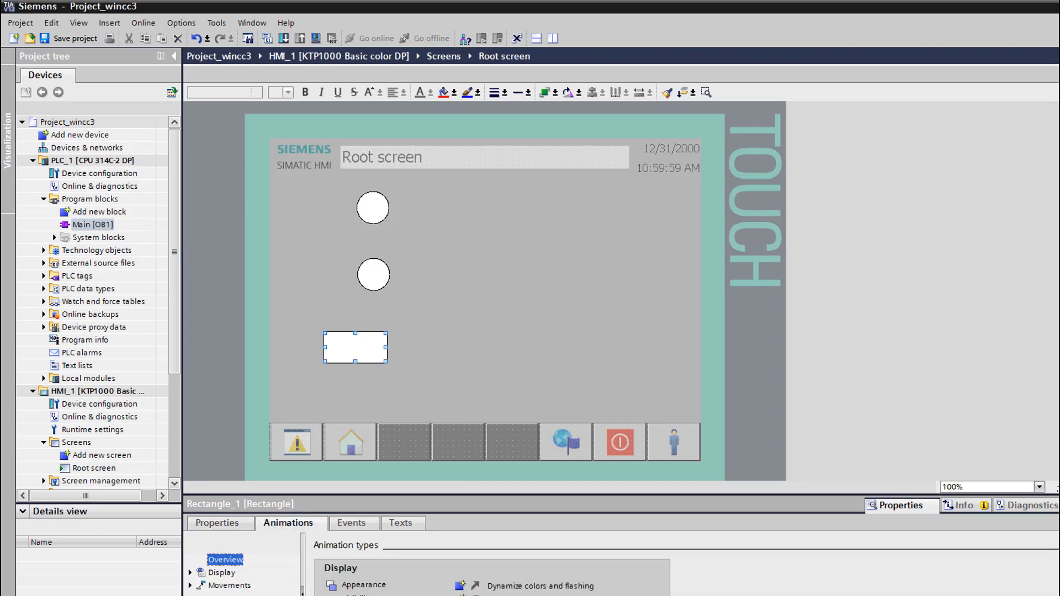
mouse_move(478, 523)
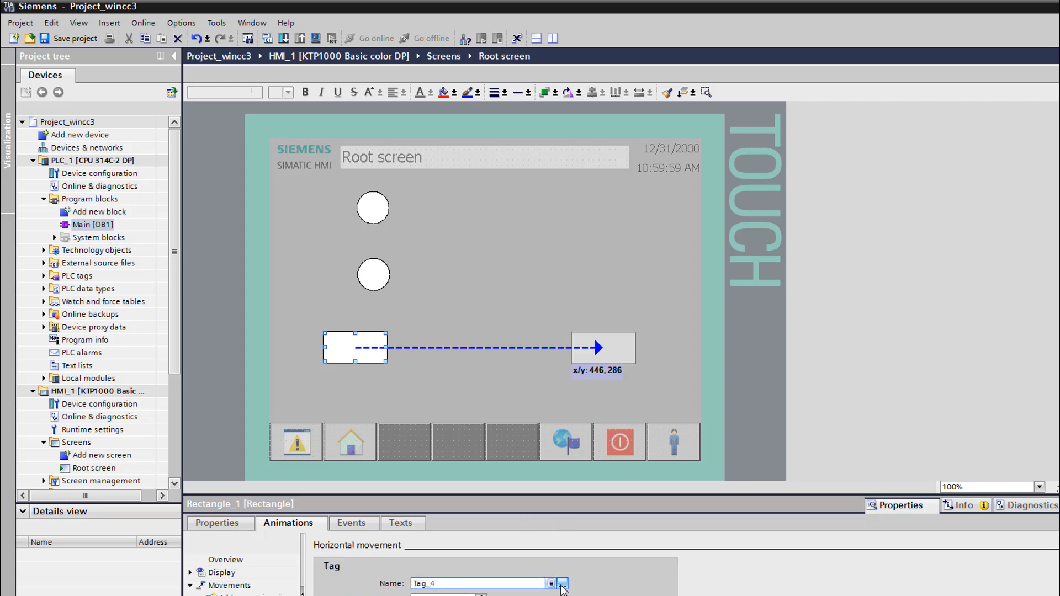
click(561, 583)
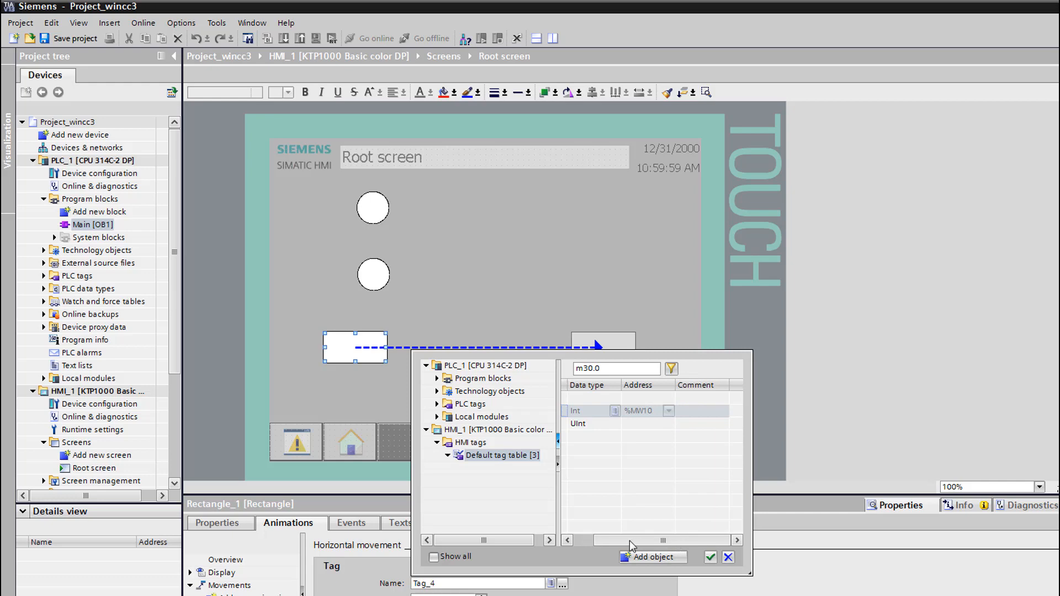
click(709, 556)
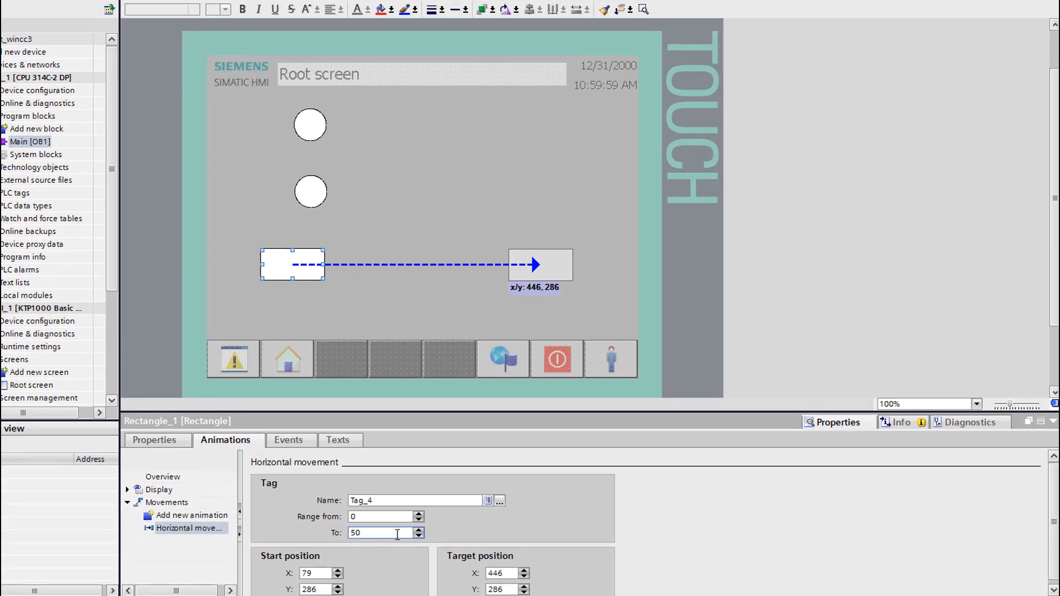
Set the movement range to 0–20 and select the PLC_1 device for download
triple_click(382, 532)
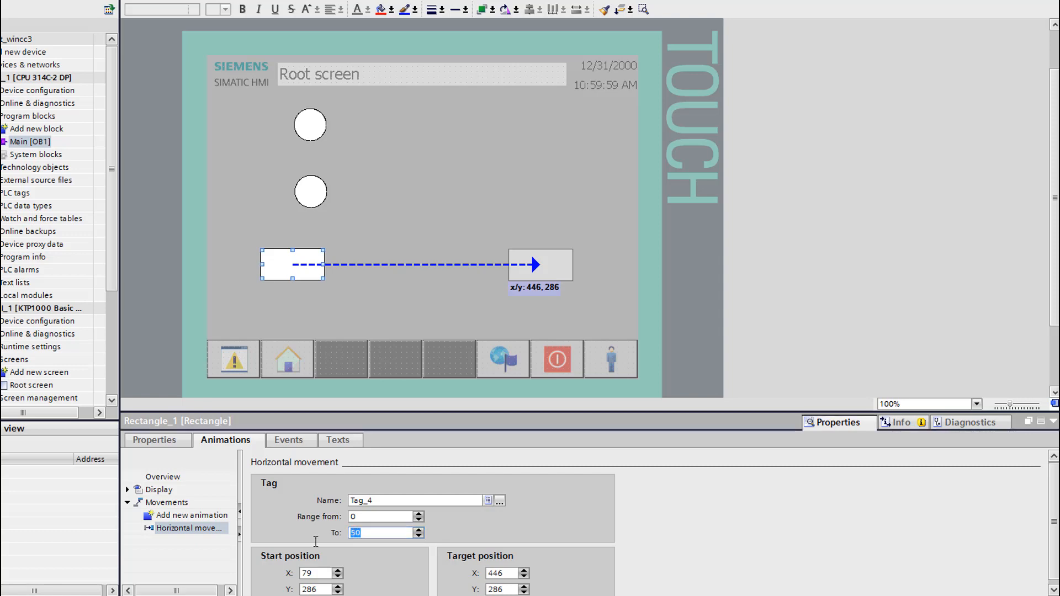
text(20)
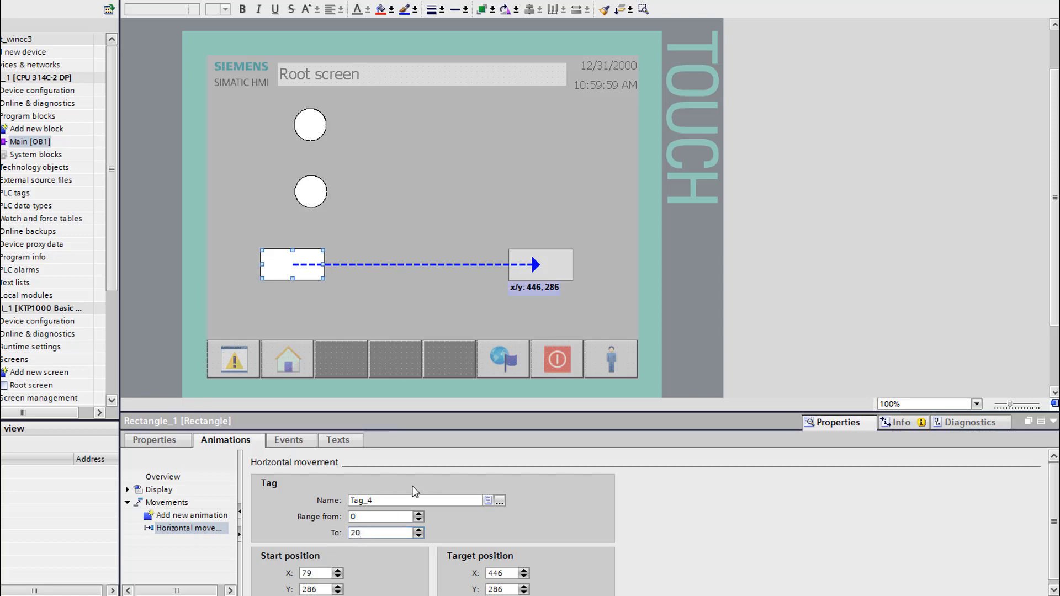
mouse_move(616, 531)
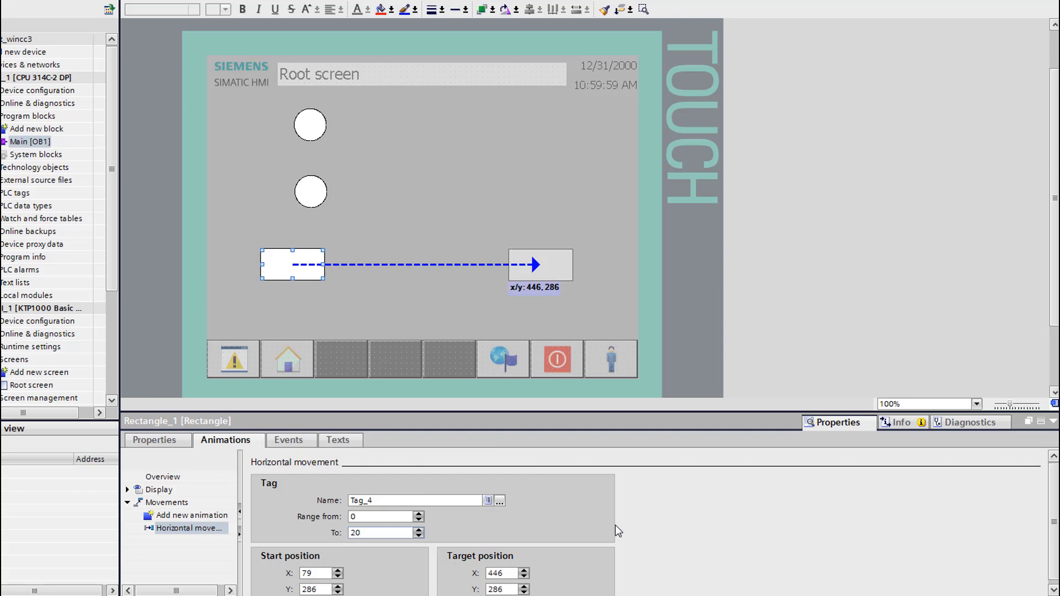
click(188, 528)
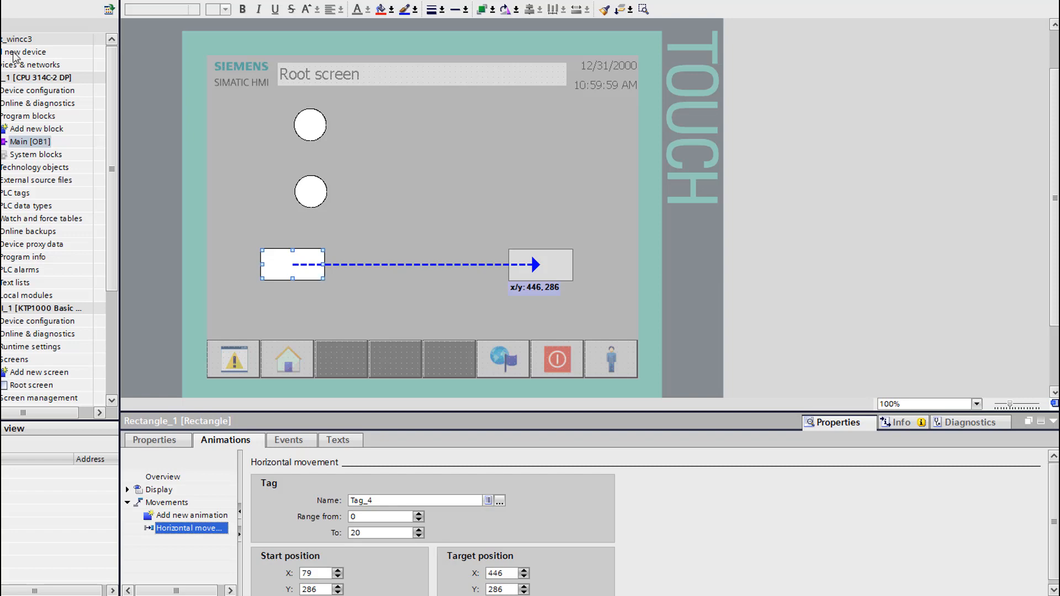
click(38, 77)
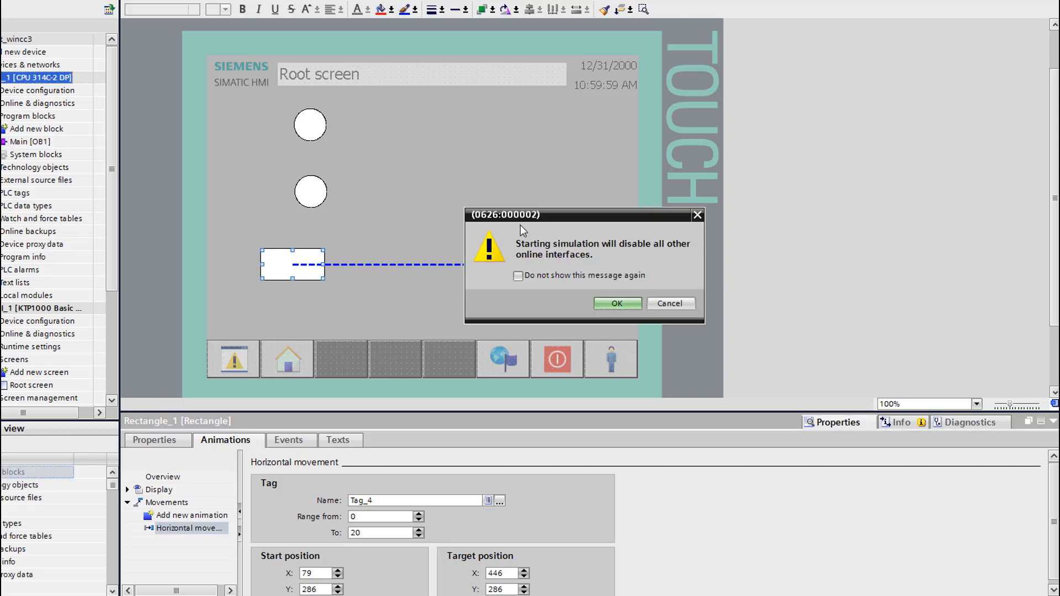
In Extended download, connect via the MPI_1 subnet and select the found simulated PLC
click(615, 303)
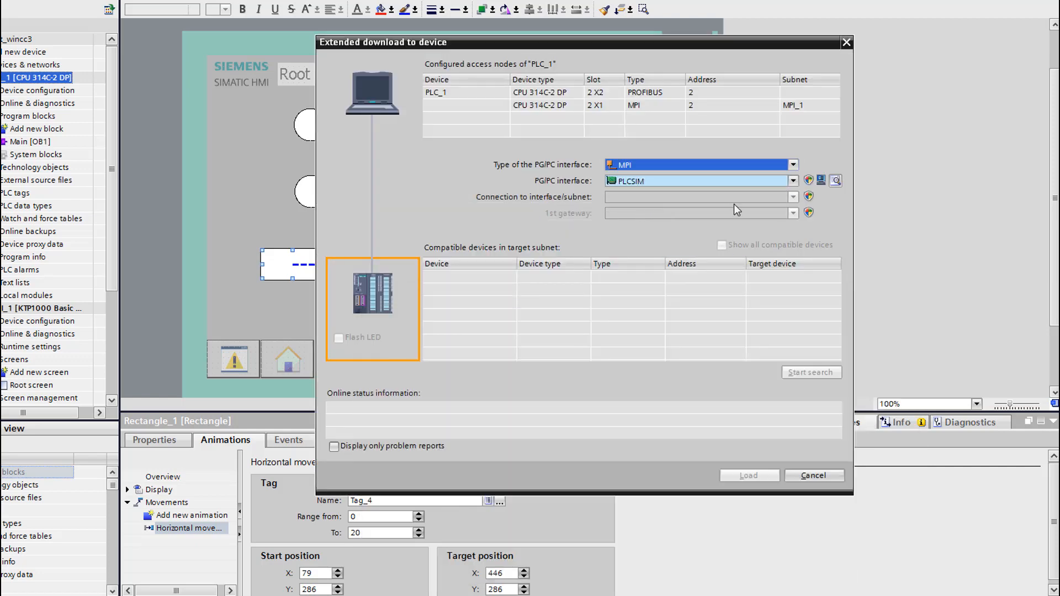
click(792, 196)
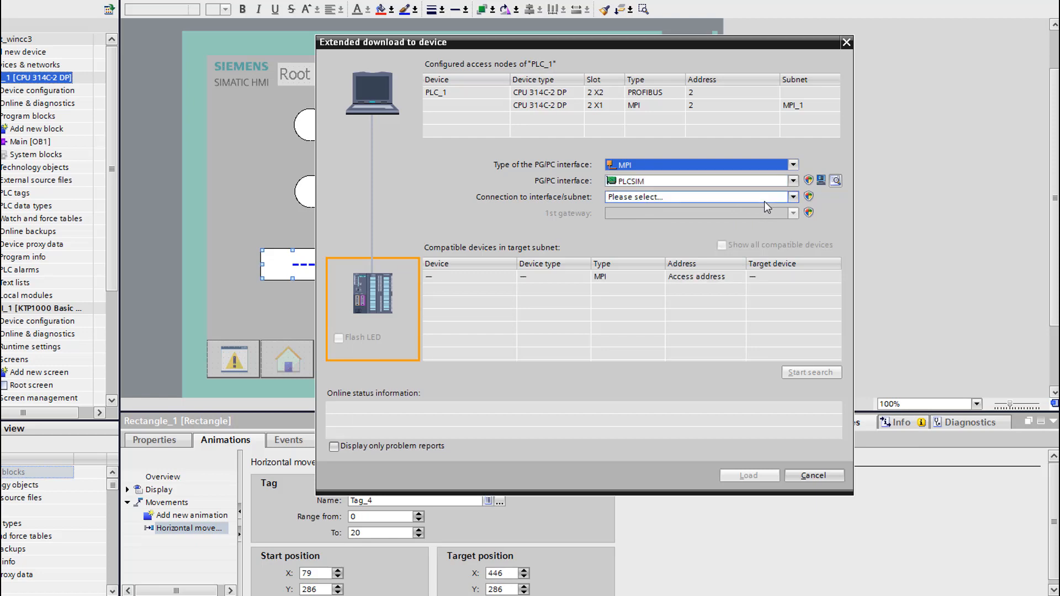
click(700, 197)
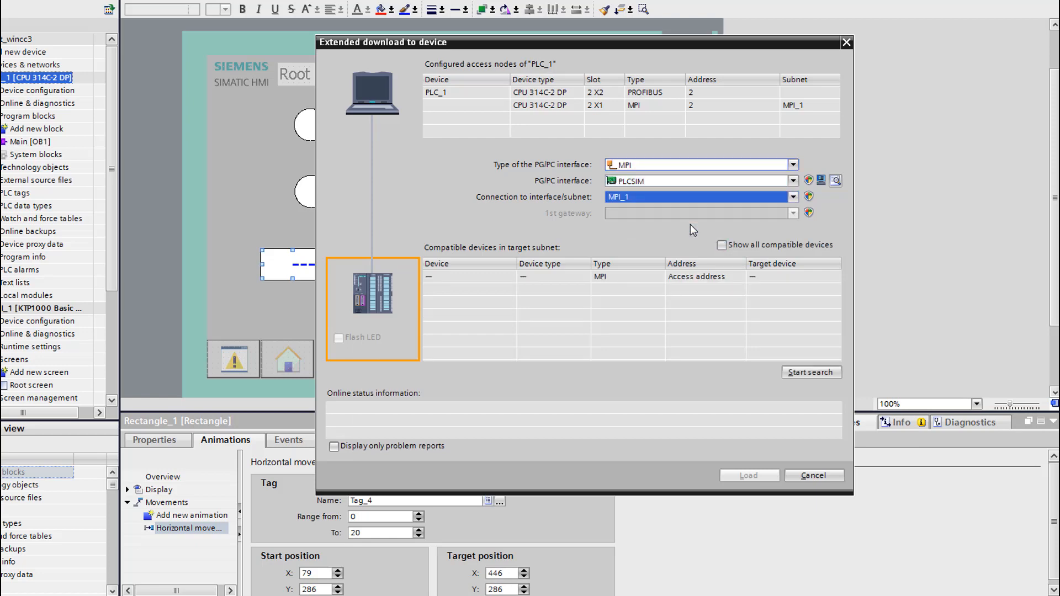
click(810, 372)
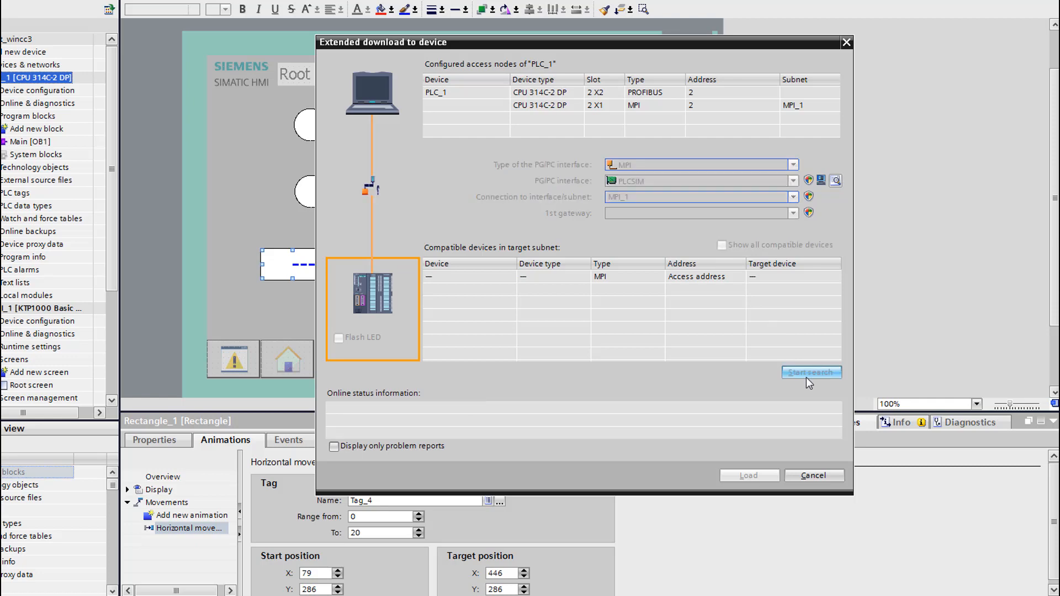
click(811, 372)
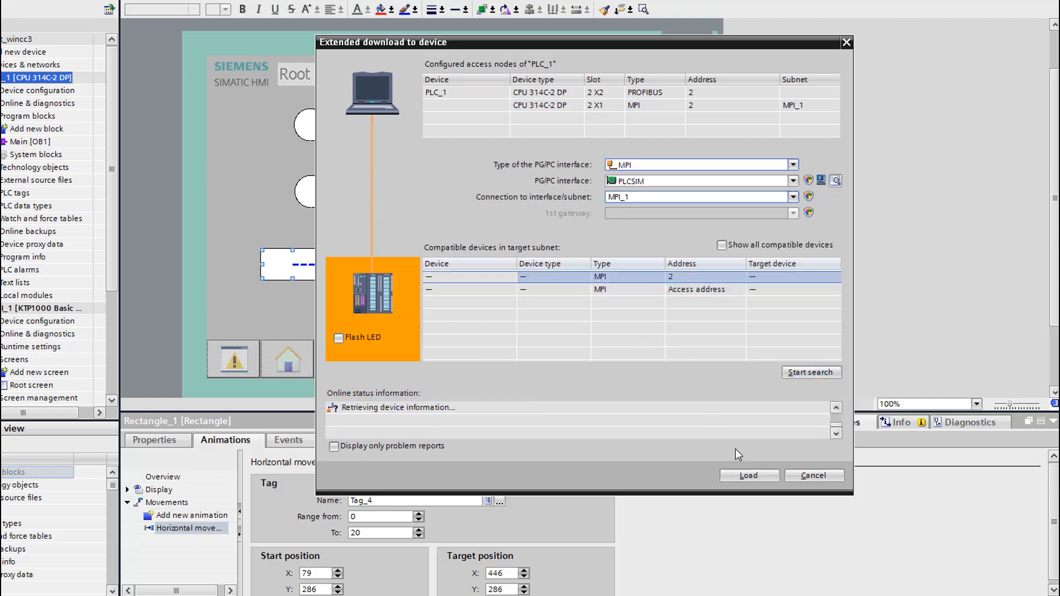
Download the hardware configuration and program blocks to the simulated PLC
click(748, 475)
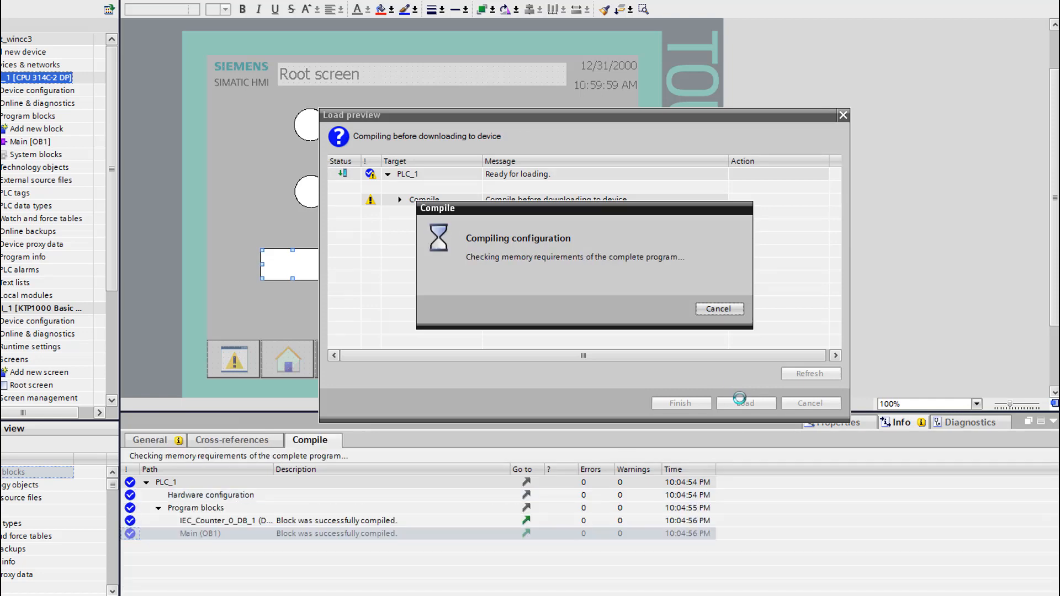
click(745, 403)
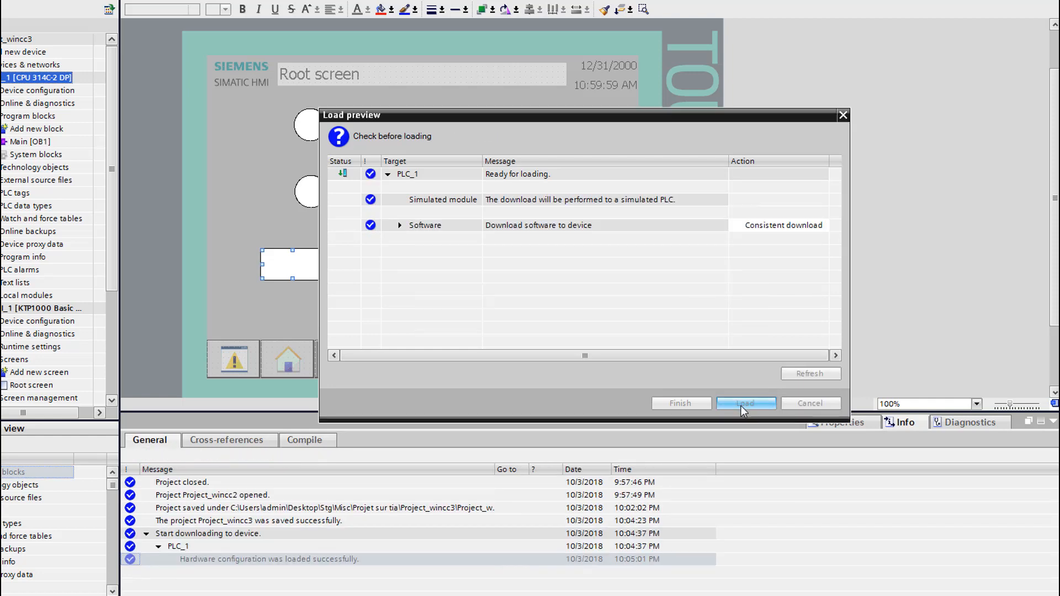
click(744, 403)
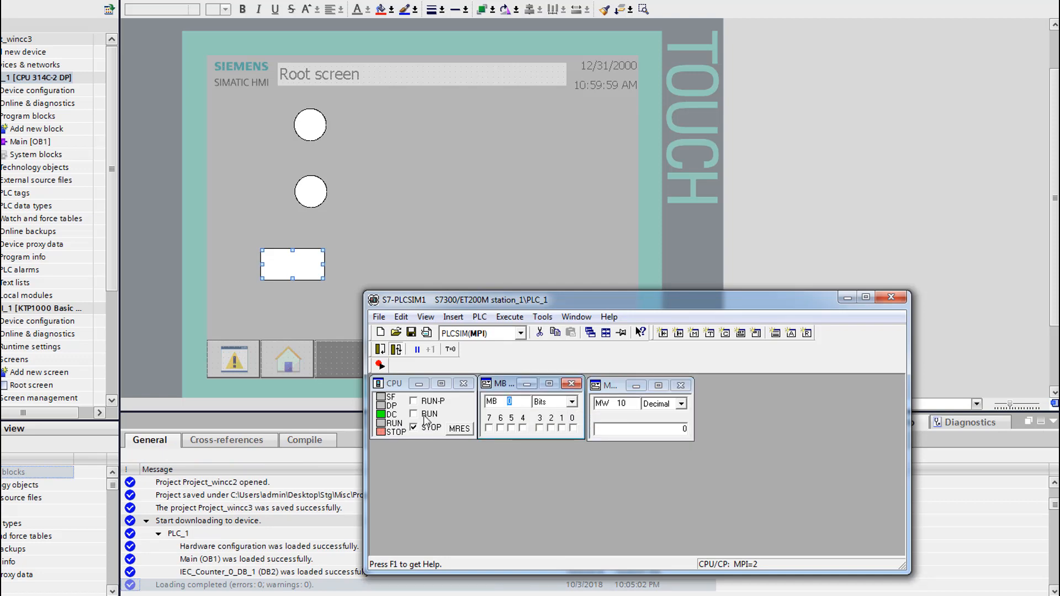
Switch the simulated CPU to RUN in the PLCSIM window and confirm
click(414, 413)
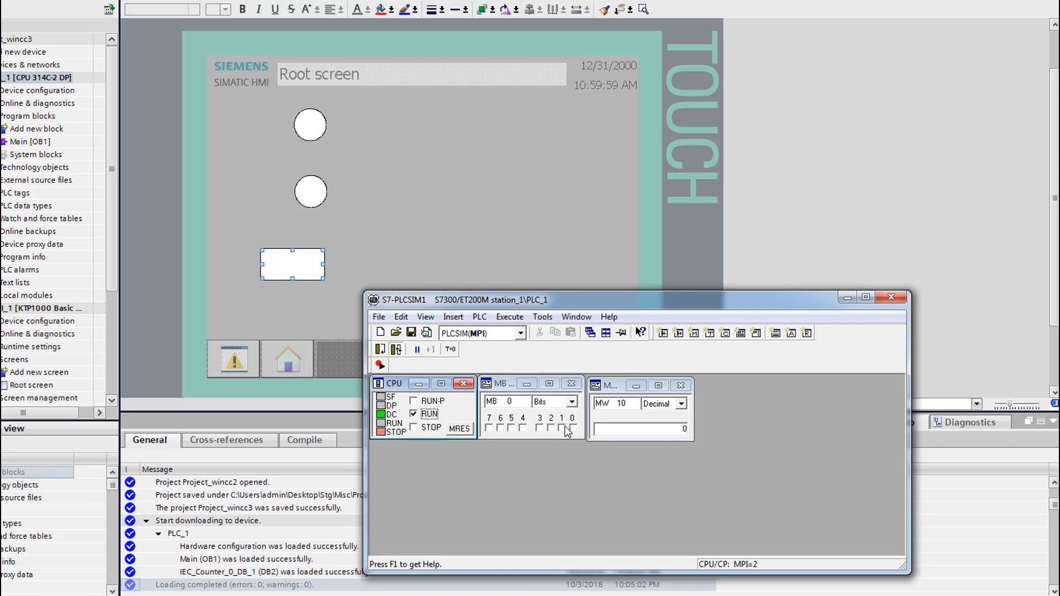
click(562, 428)
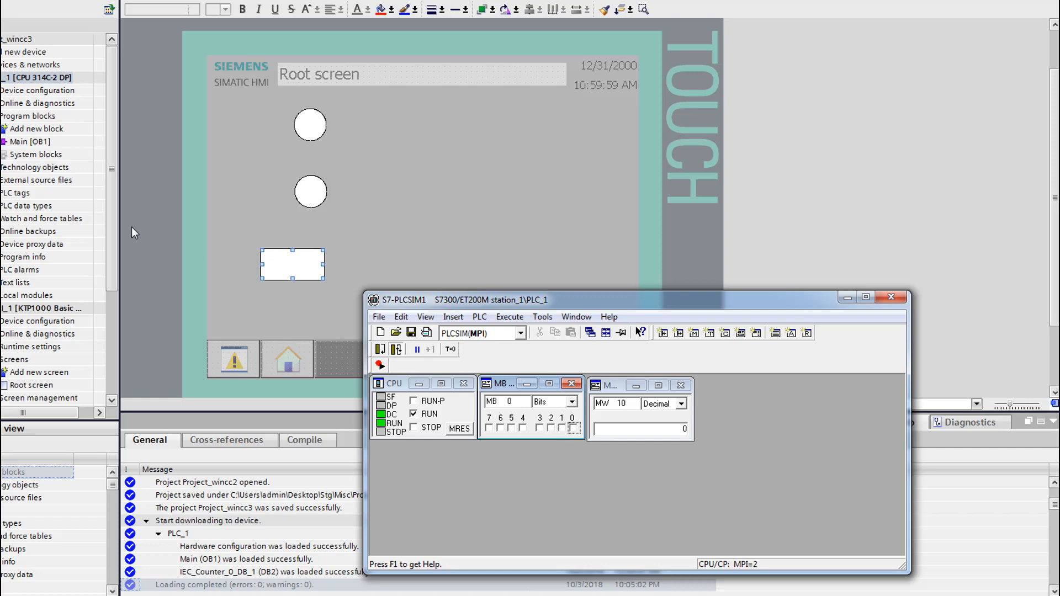
mouse_move(124, 150)
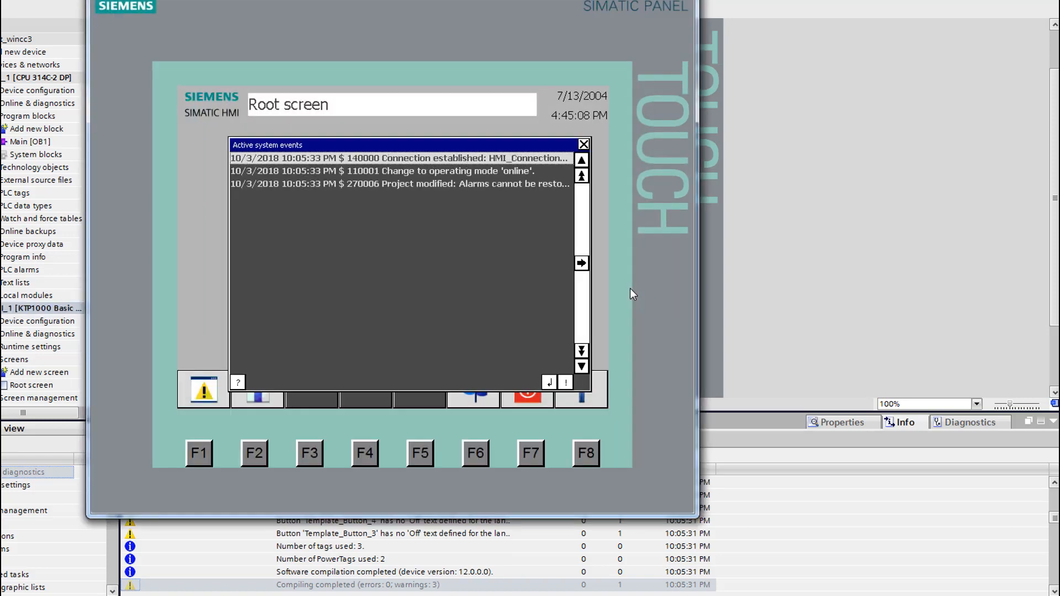
Pulse the MB0 count and reset bits in PLCSIM, watching the rectangle move and jump back
click(583, 143)
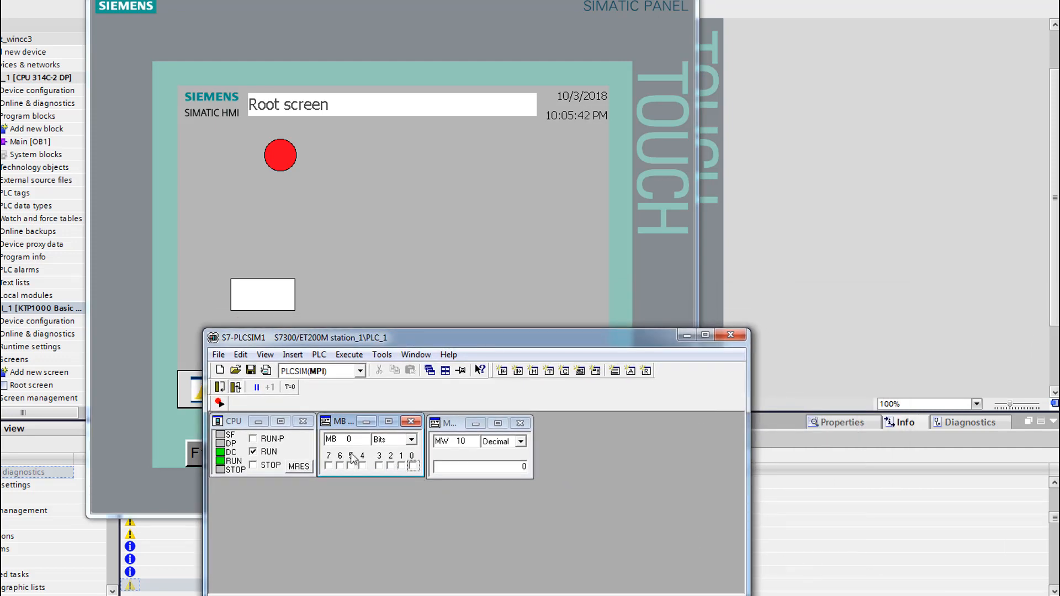
click(400, 466)
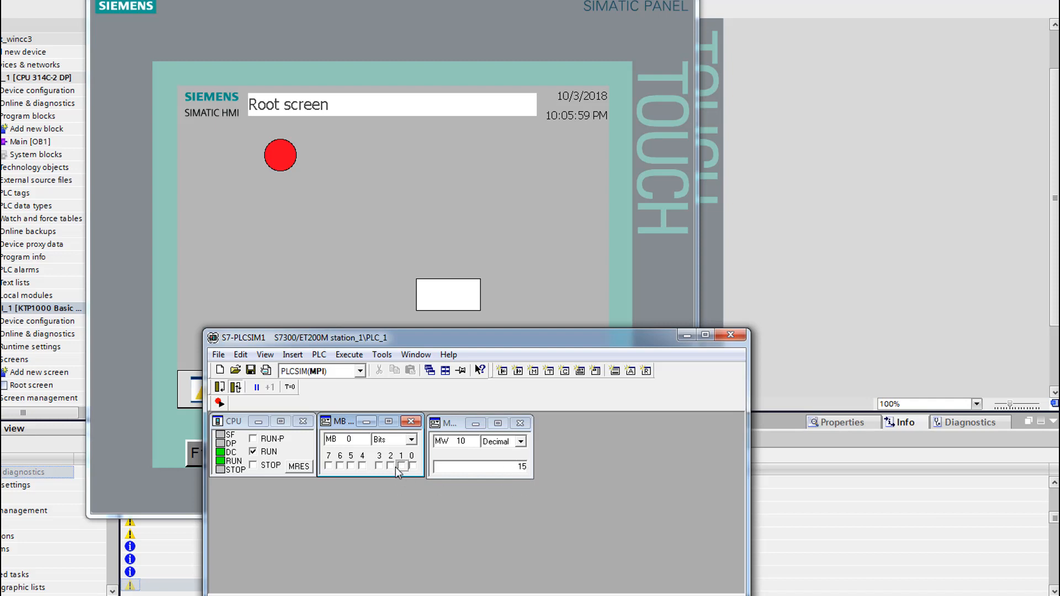
mouse_move(396, 468)
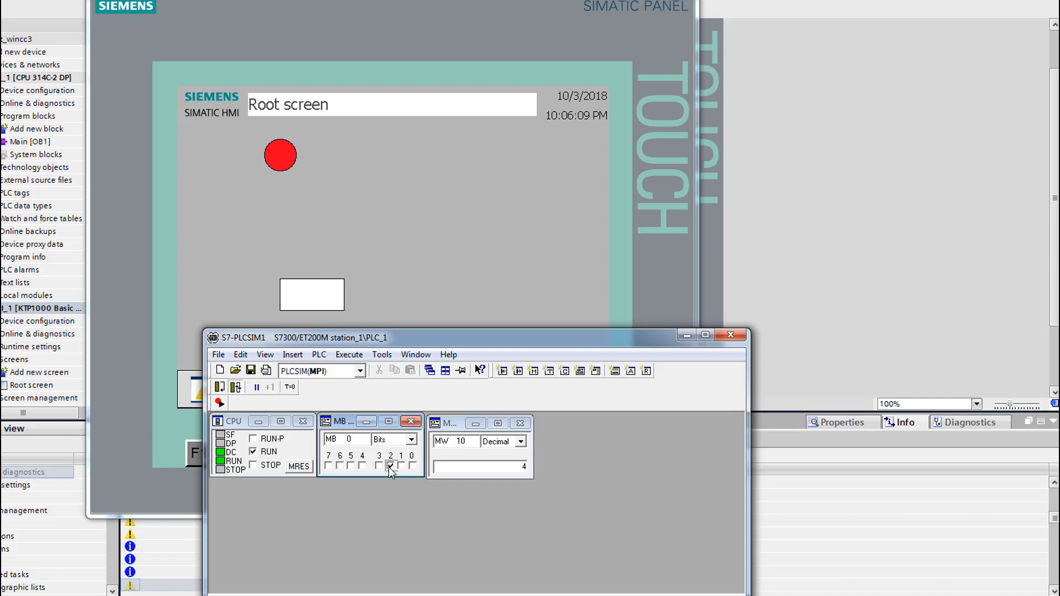
click(402, 466)
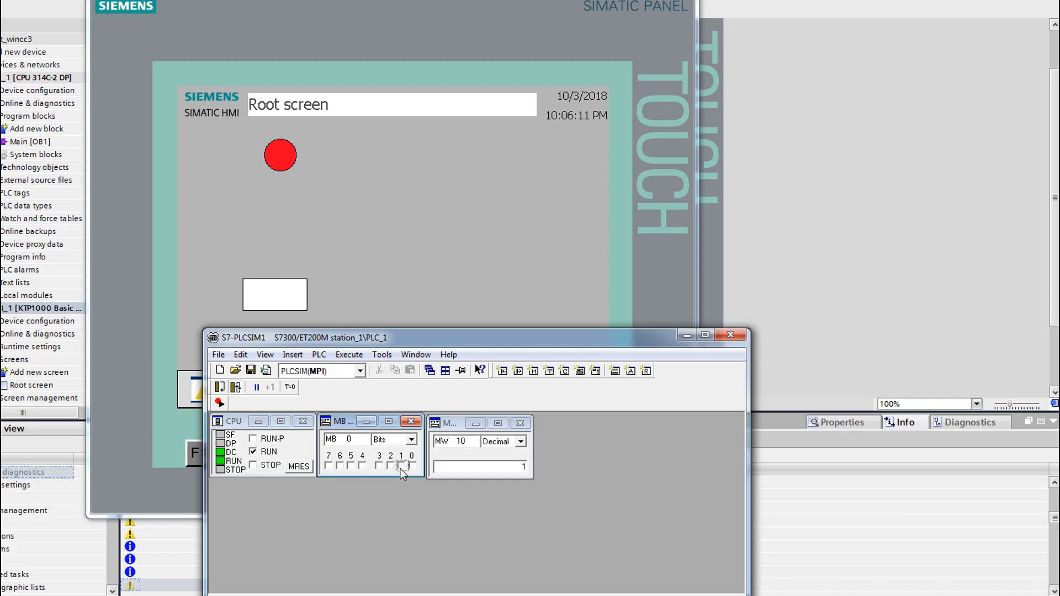
click(402, 465)
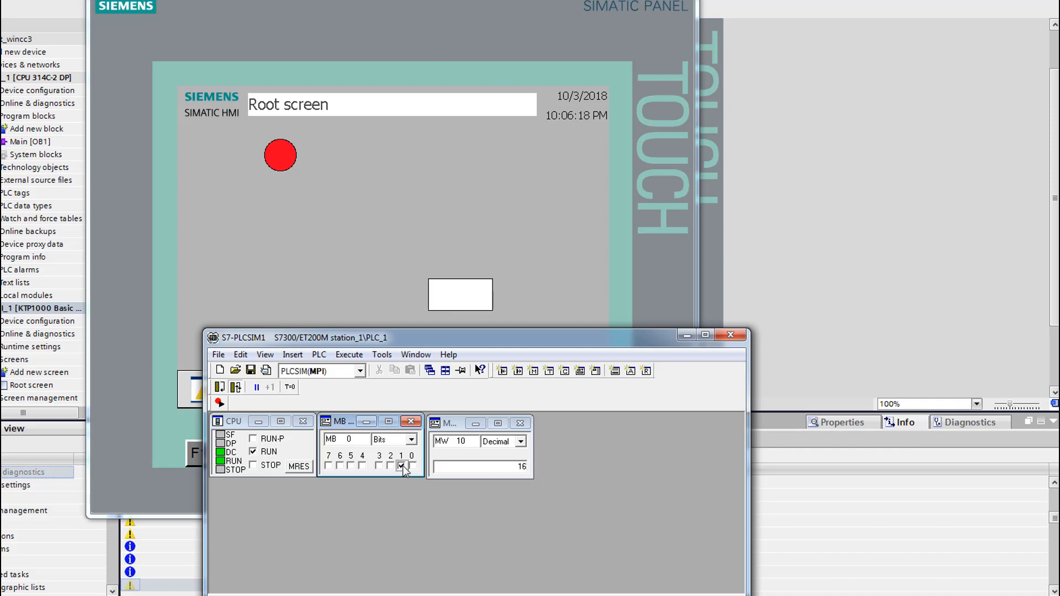
click(402, 467)
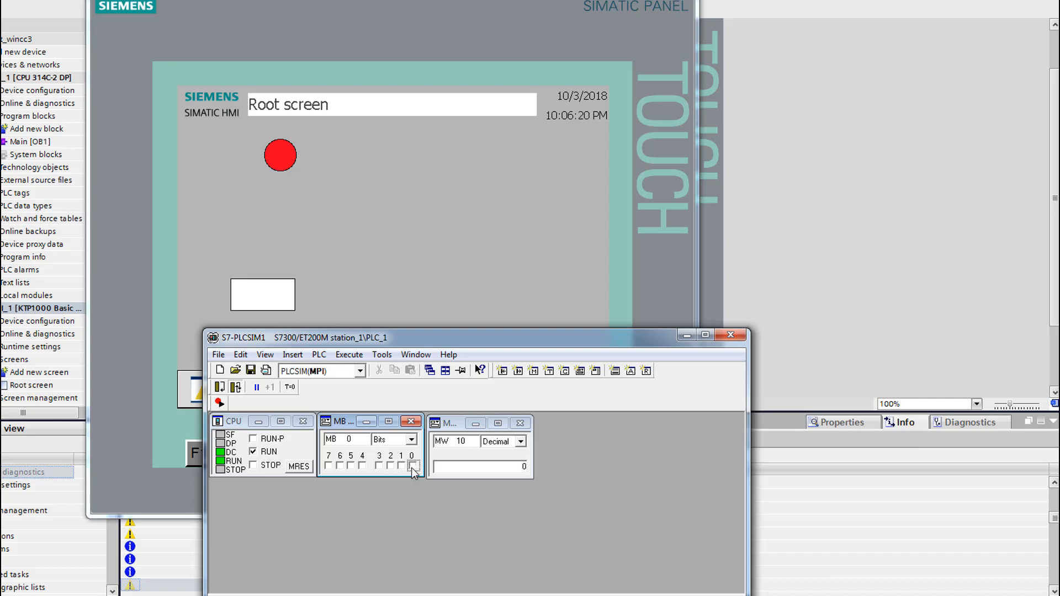
click(402, 466)
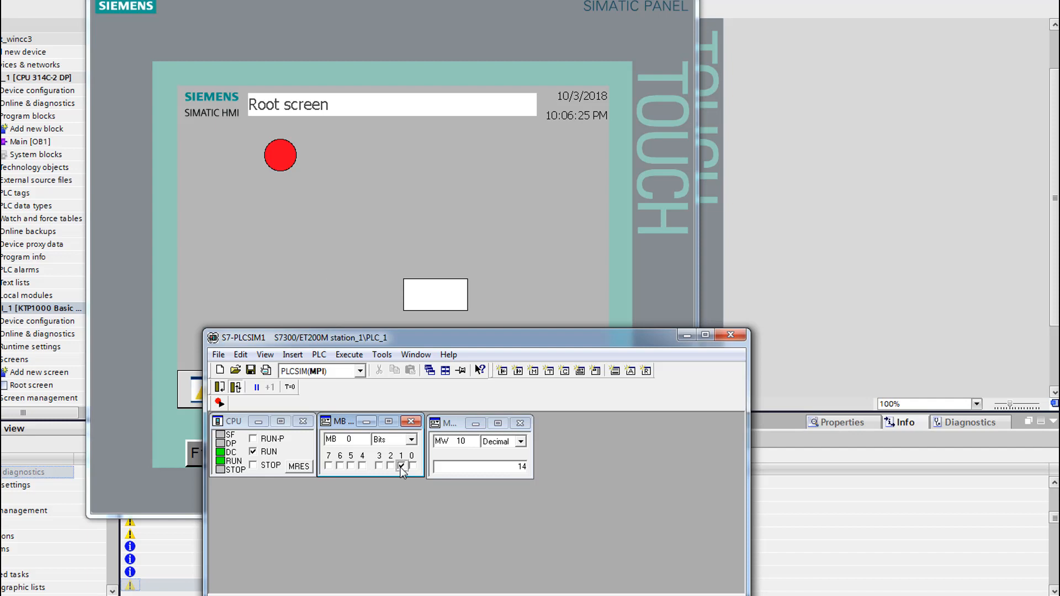
click(404, 466)
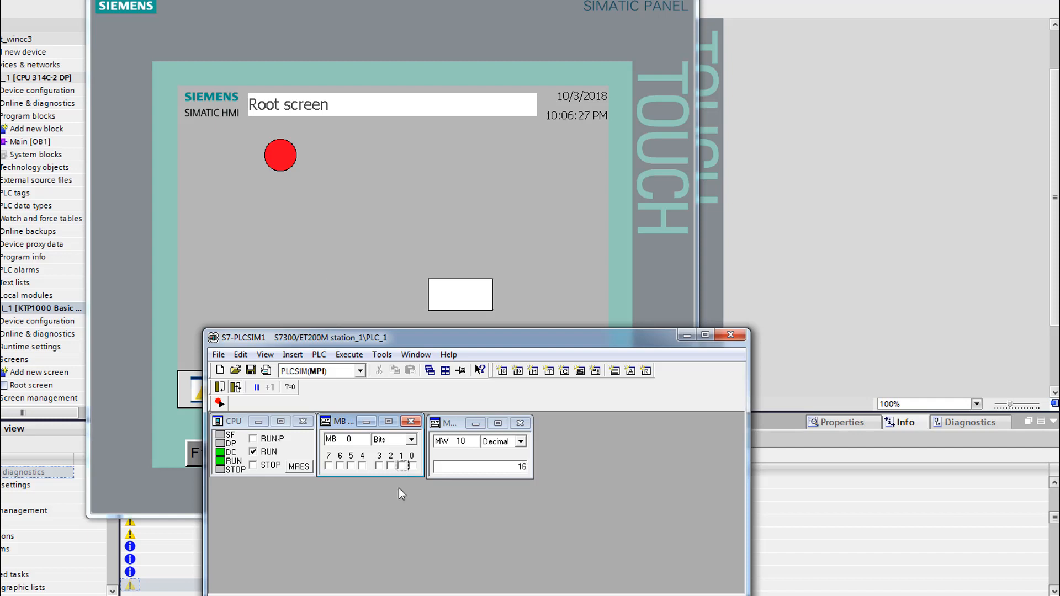
click(412, 465)
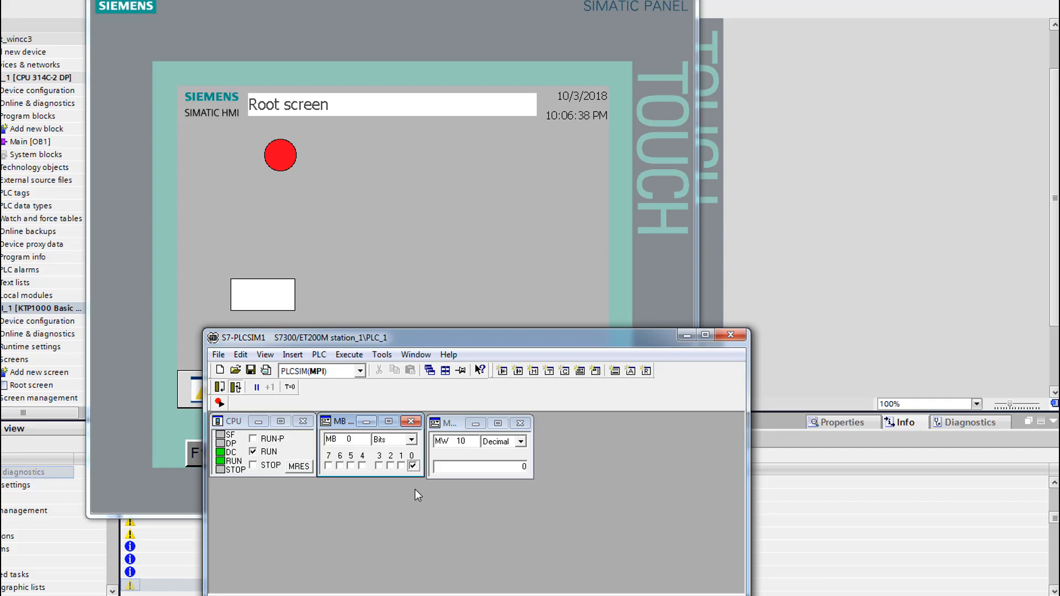
mouse_move(441, 535)
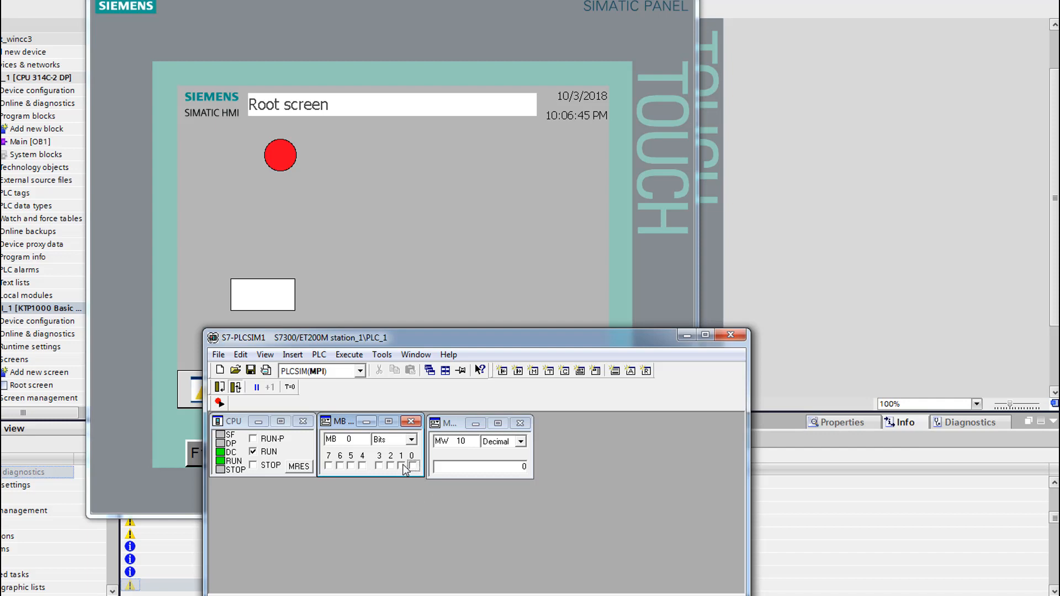
Reset the counter from 54 and from 21 back to zero, then exit the runtime
click(404, 465)
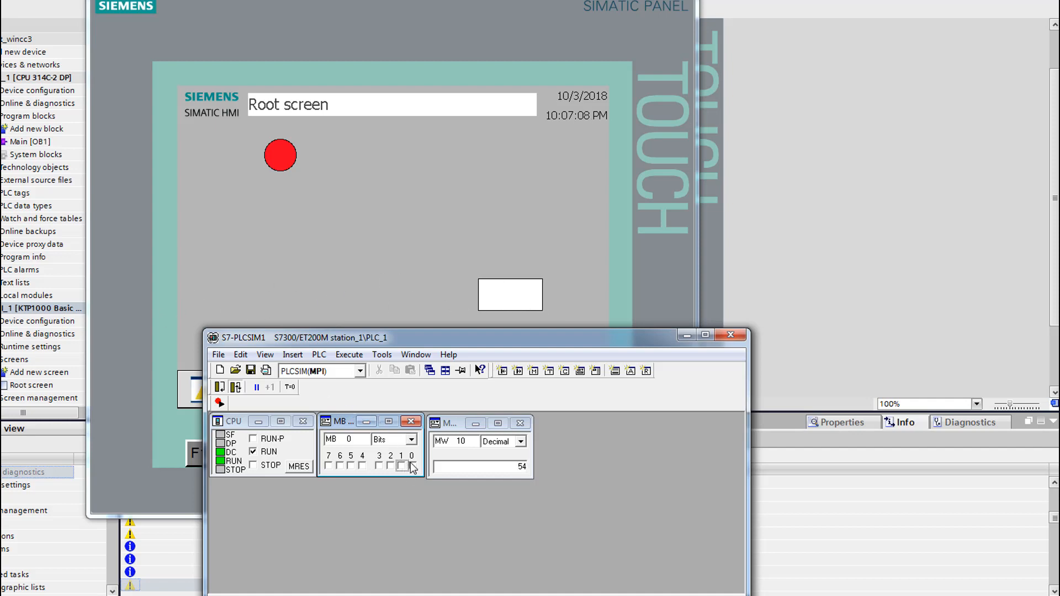
click(410, 464)
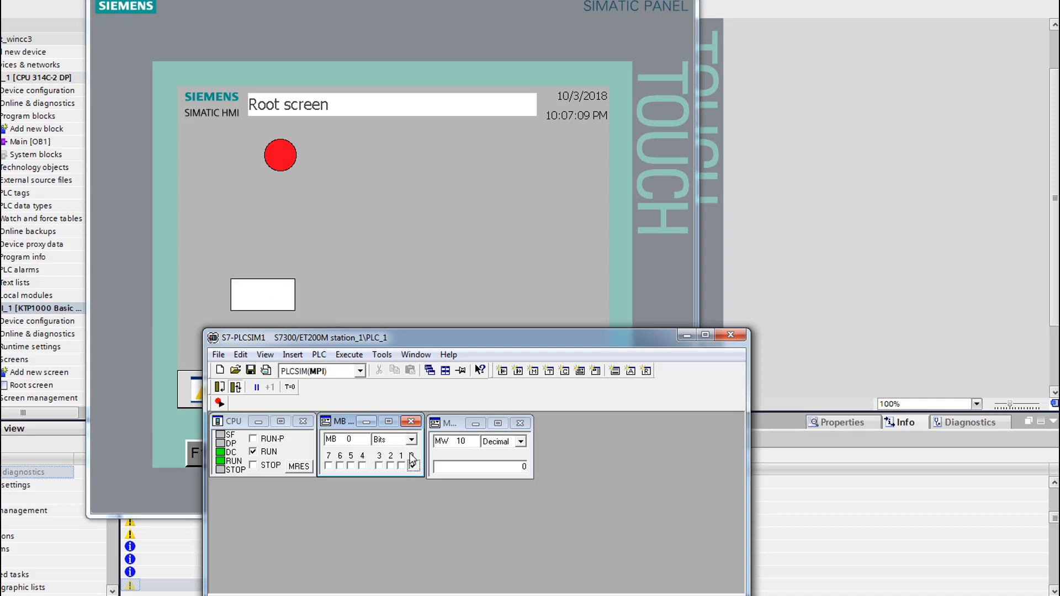
click(402, 465)
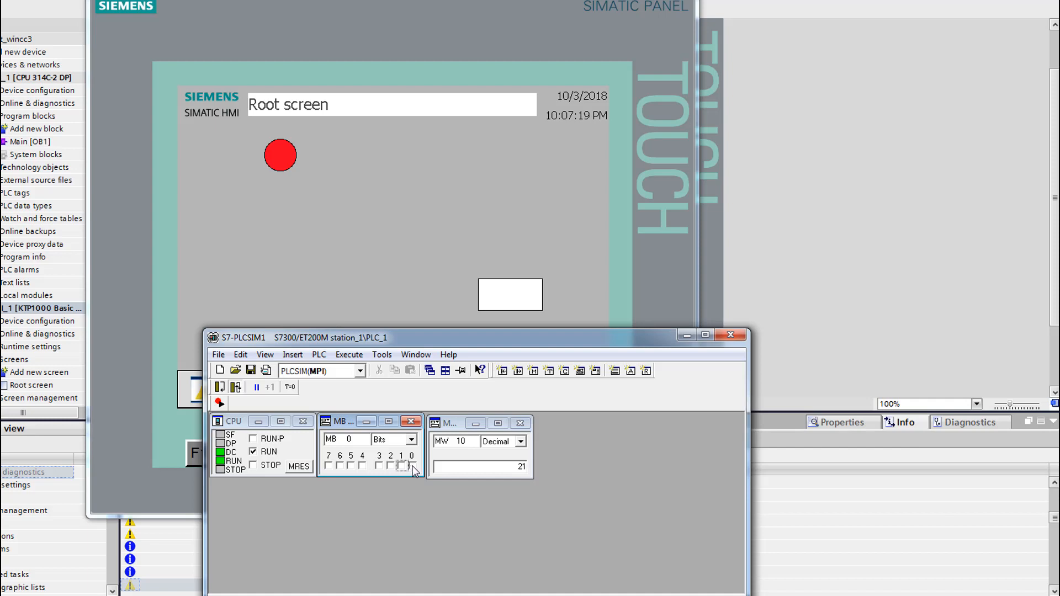
click(412, 465)
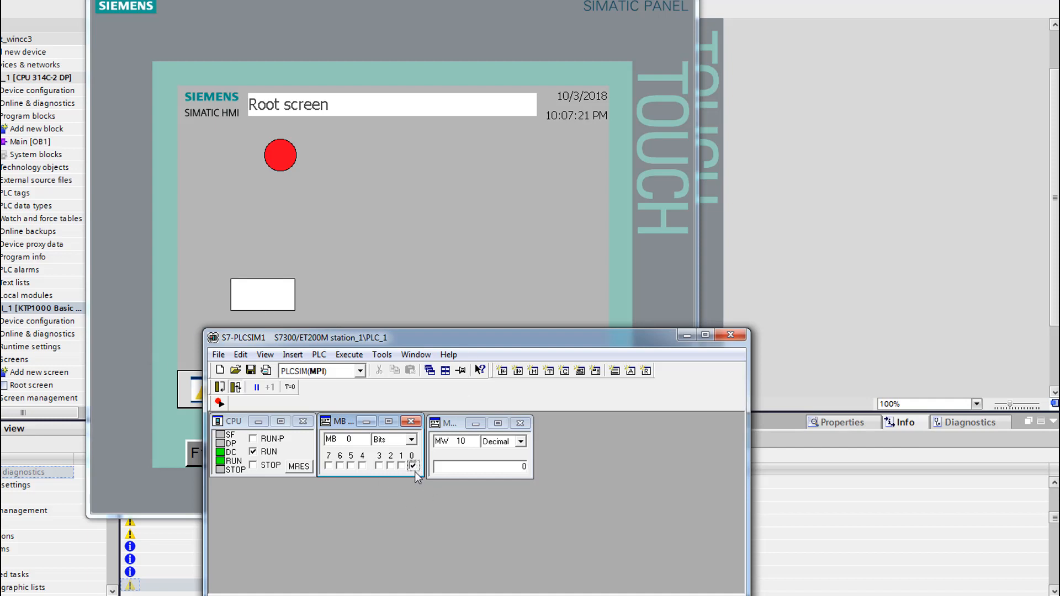
click(412, 466)
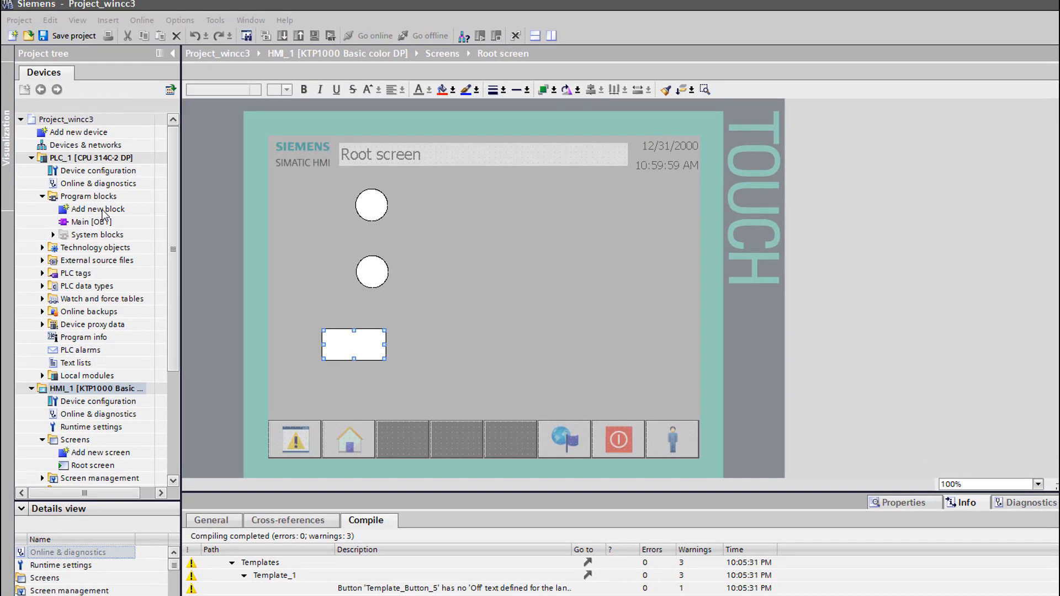
Open Main OB1 and insert a normally open contact into Network 1 ahead of the counter
double_click(89, 222)
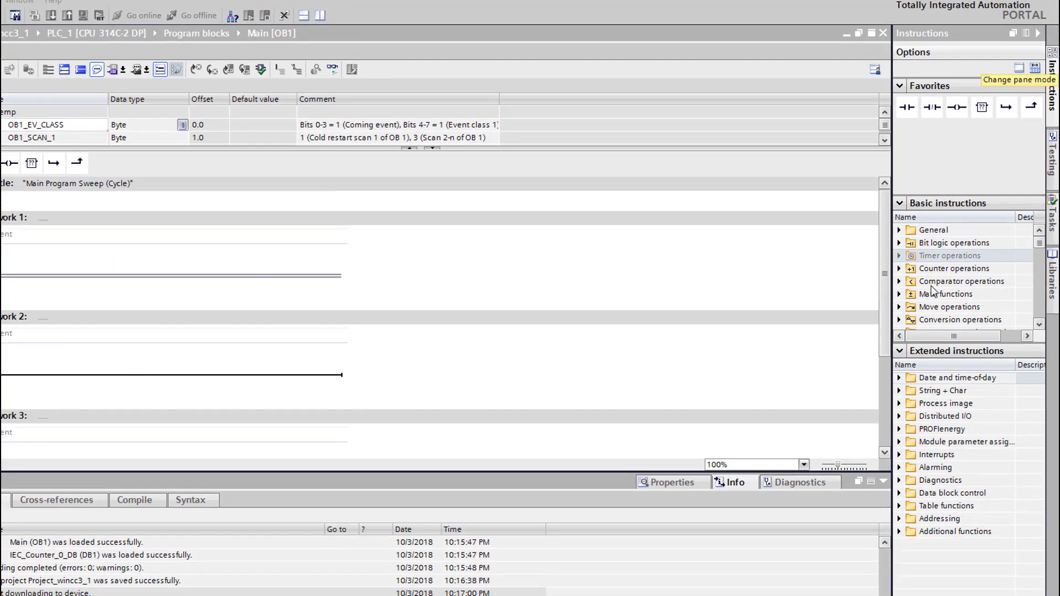
click(899, 268)
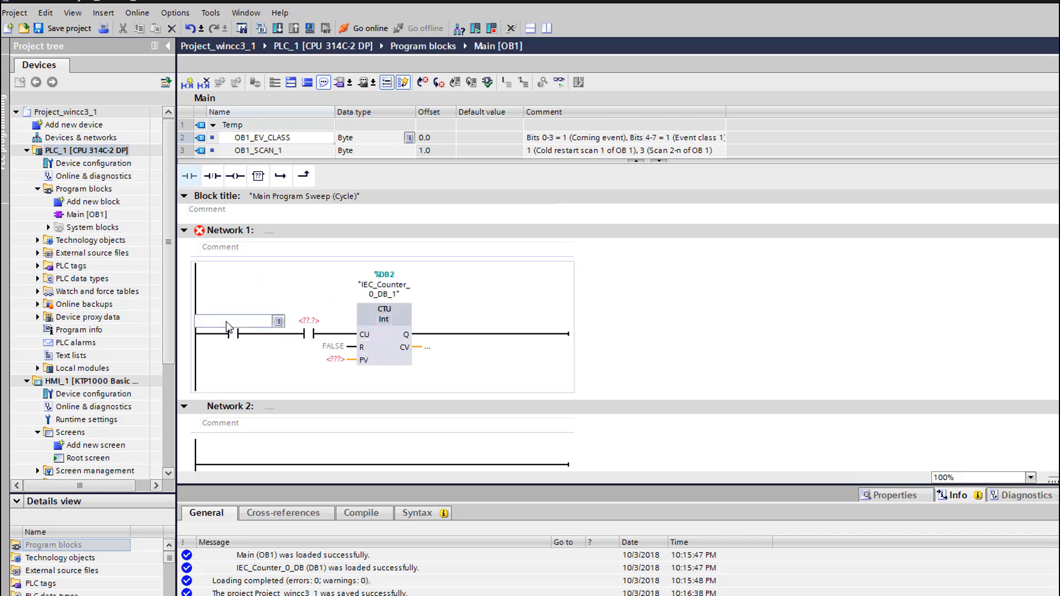
Address the second contact as %M0.1 and select the counter's preset input to set it to 20
text(M100.2)
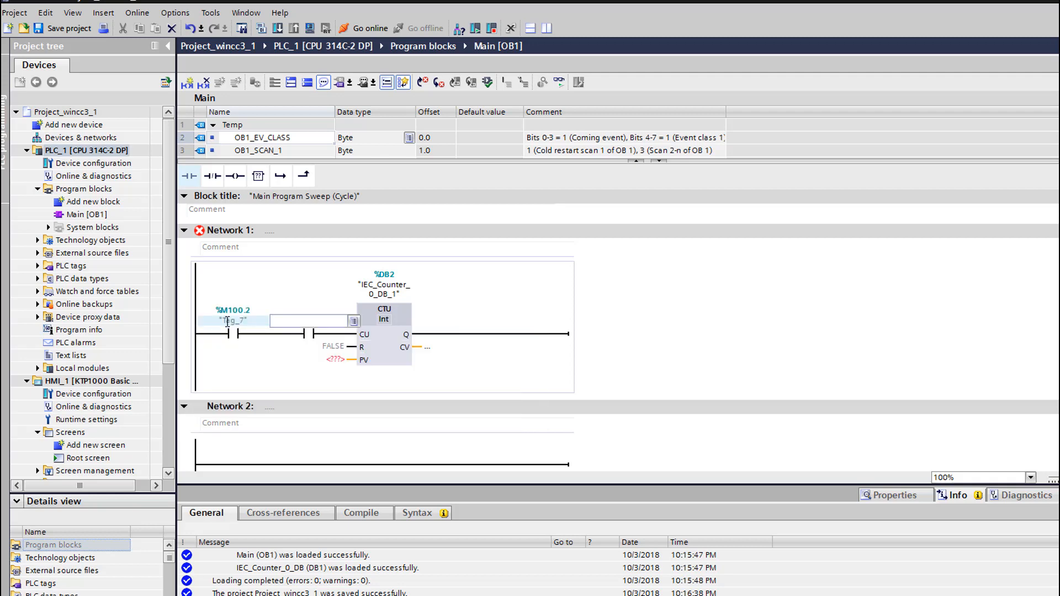
text(M0)
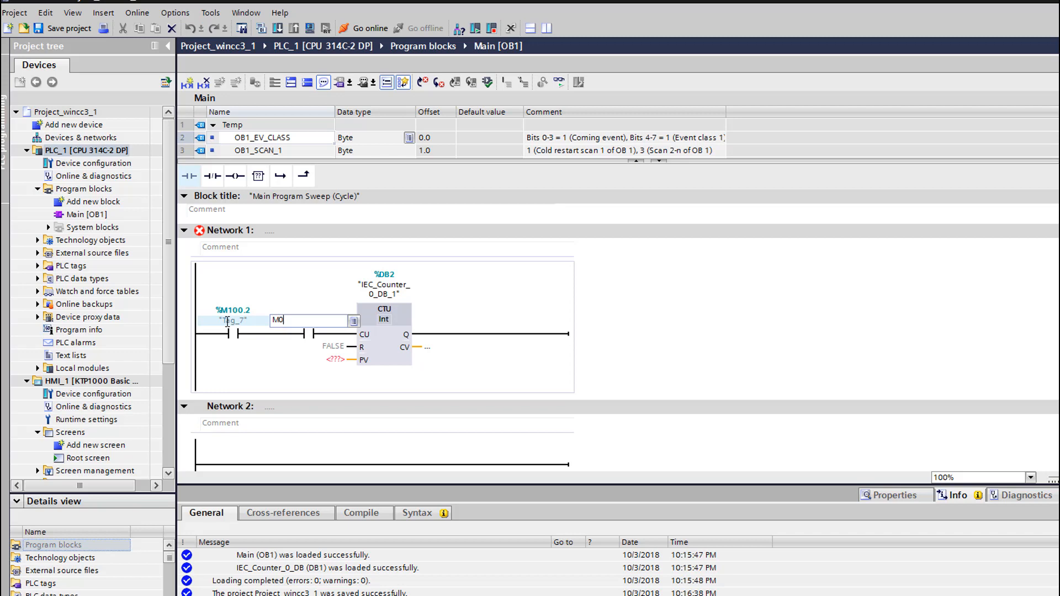
text(%M0.1)
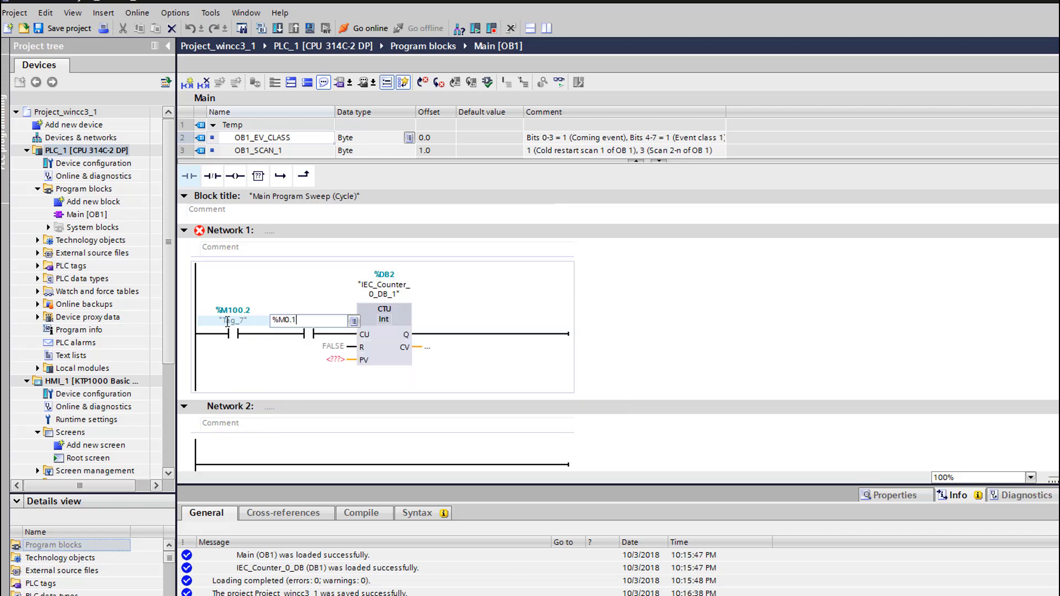
key(Return)
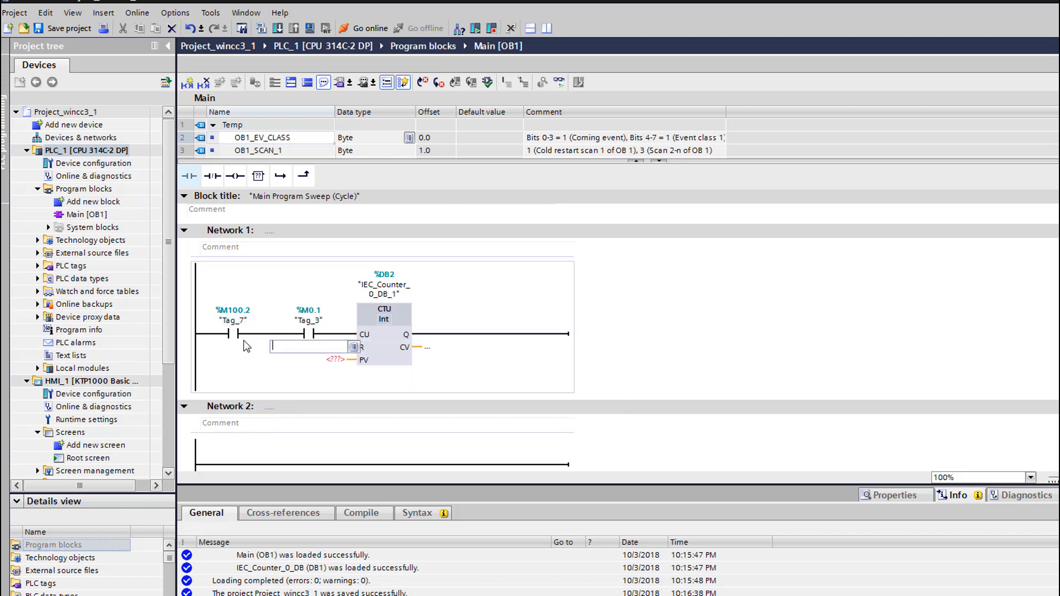
mouse_move(510, 447)
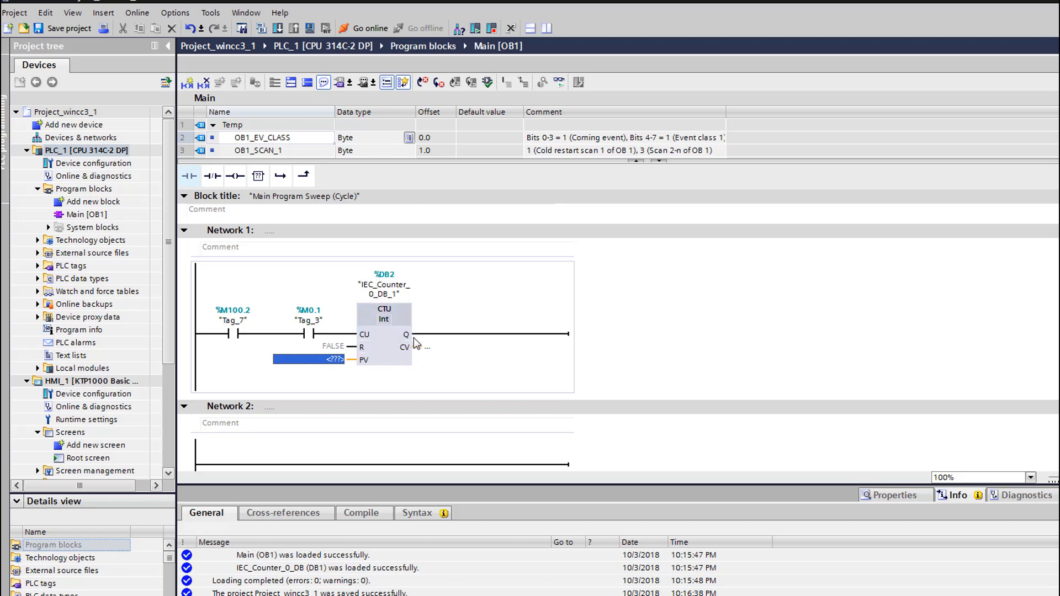
mouse_move(374, 370)
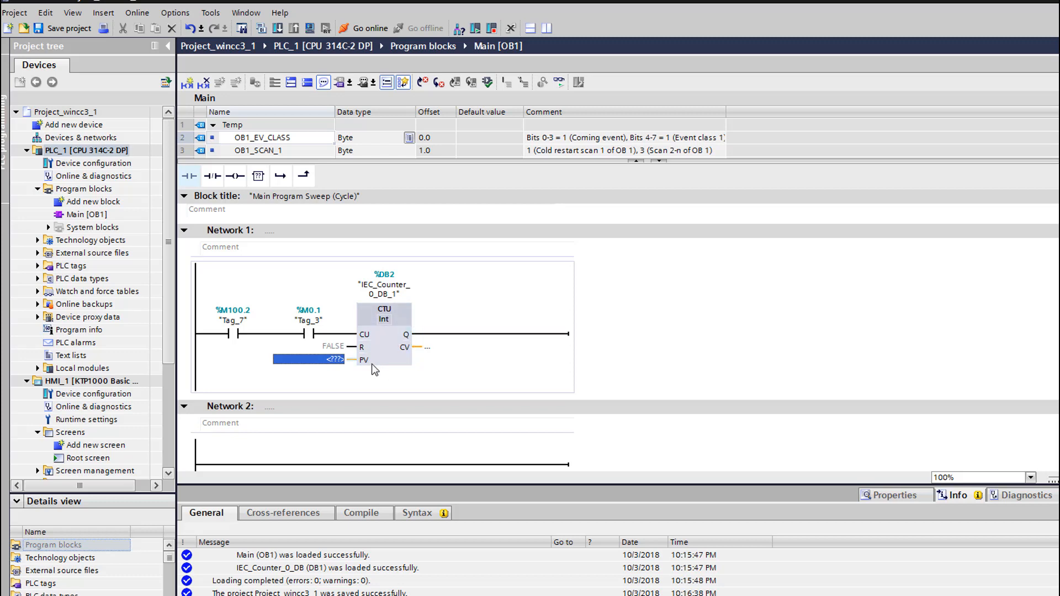
mouse_move(345, 370)
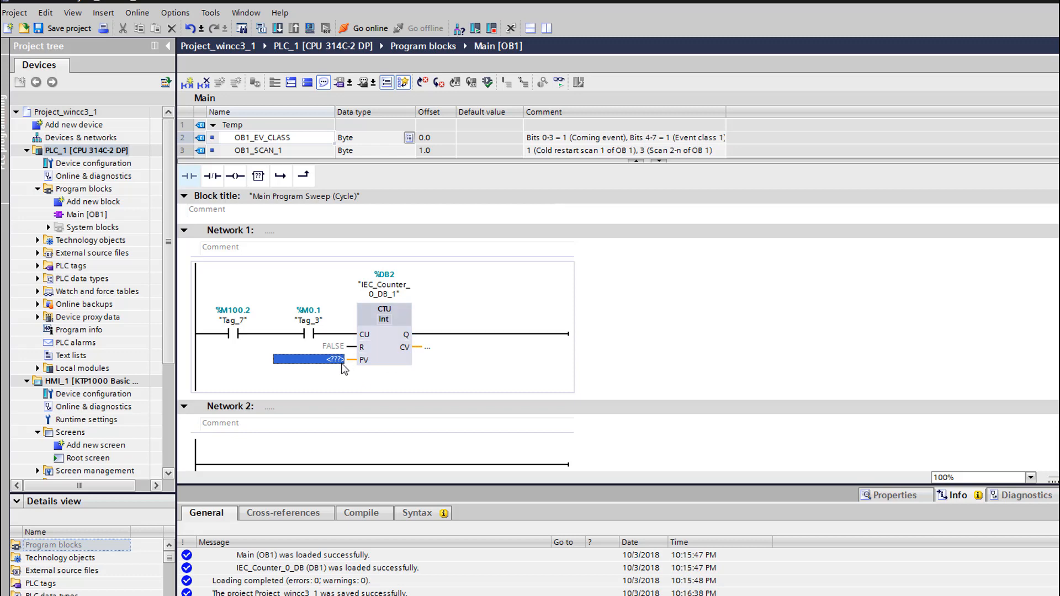
click(311, 359)
text(20)
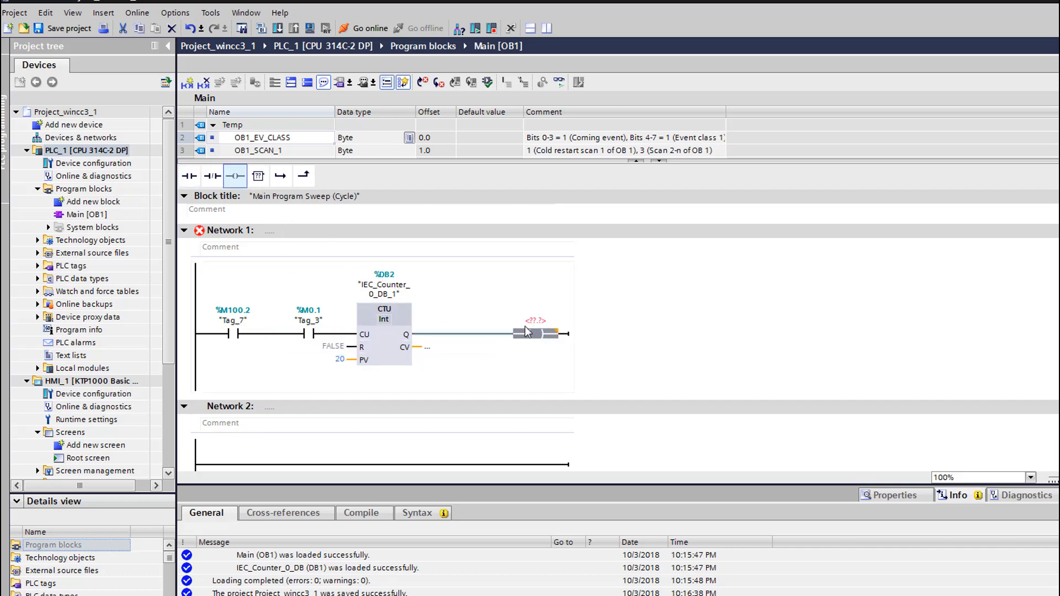
Address the new coil as %M0.0
double_click(534, 320)
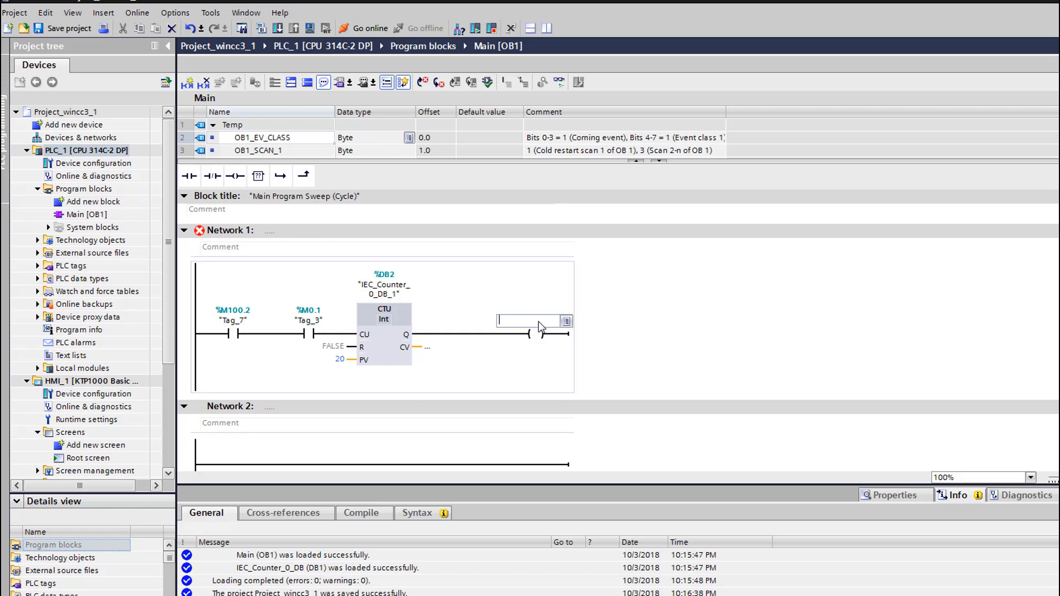
text(M0.0)
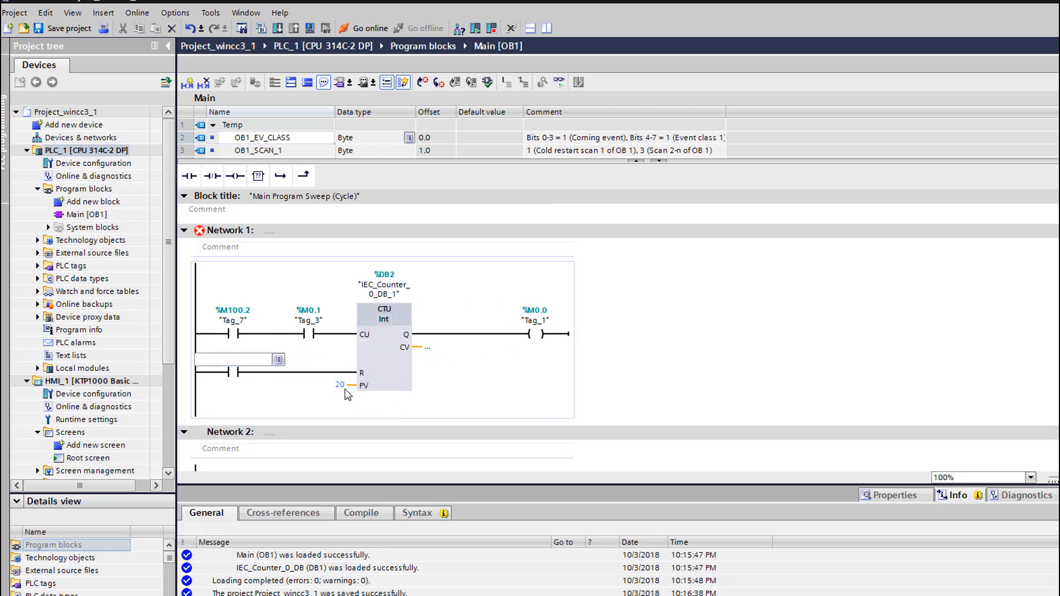
mouse_move(533, 333)
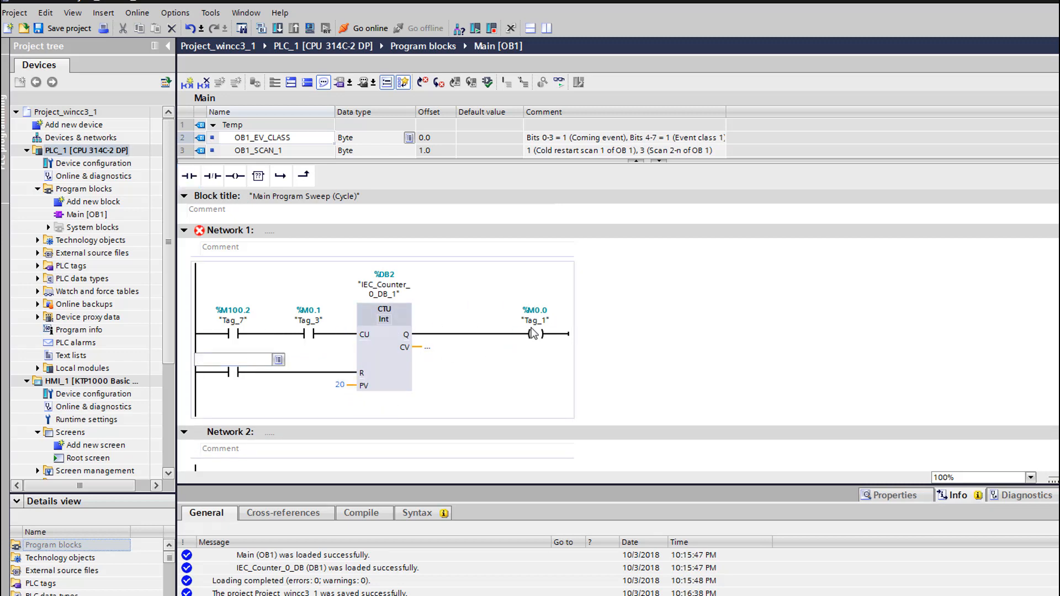
Address the reset branch contact on the counter's R input as %M0.0
click(230, 358)
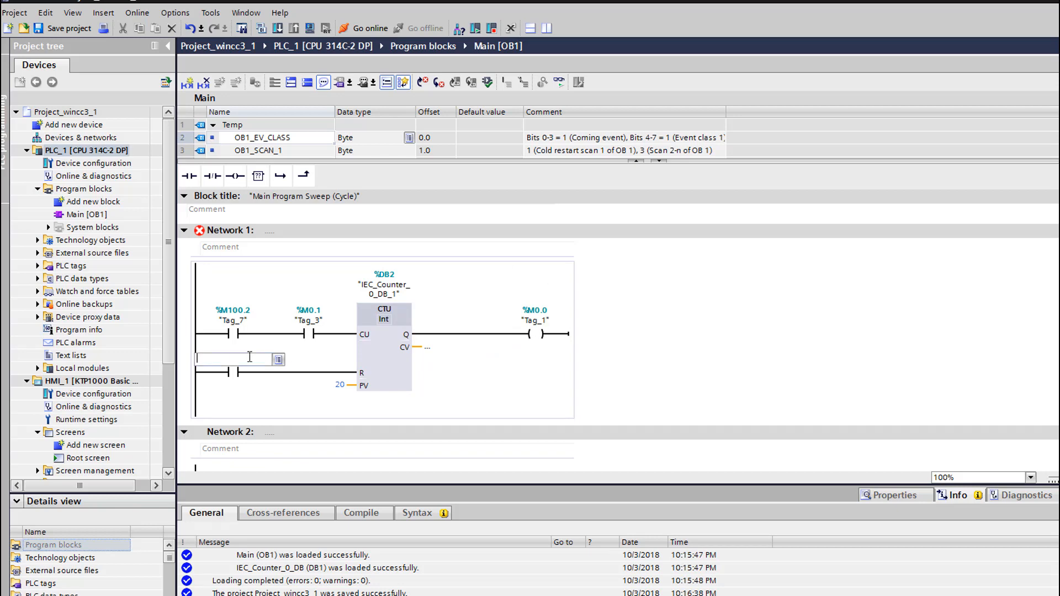
text(M)
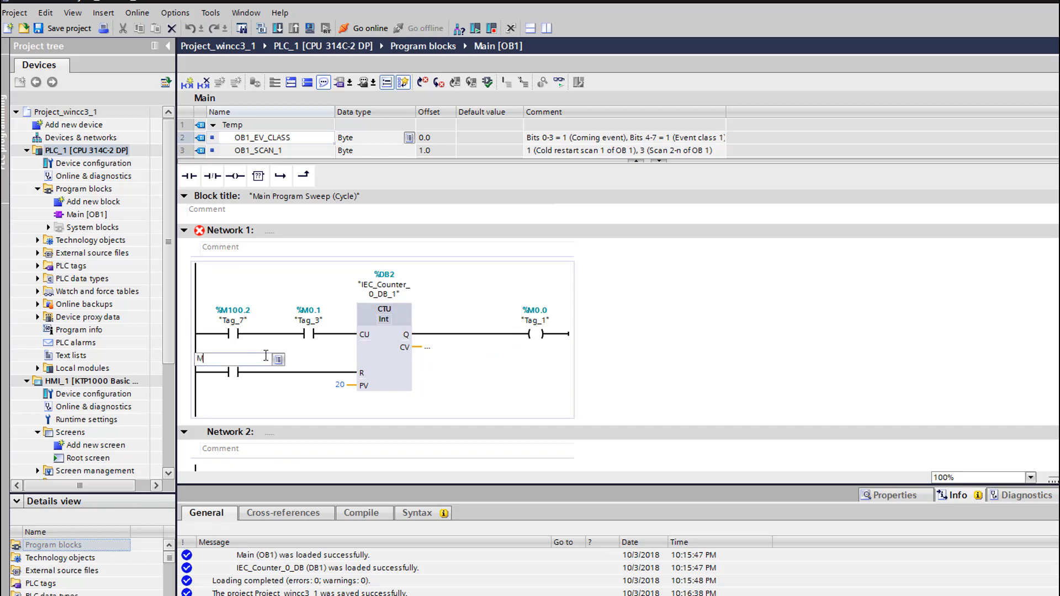
text(M0.0)
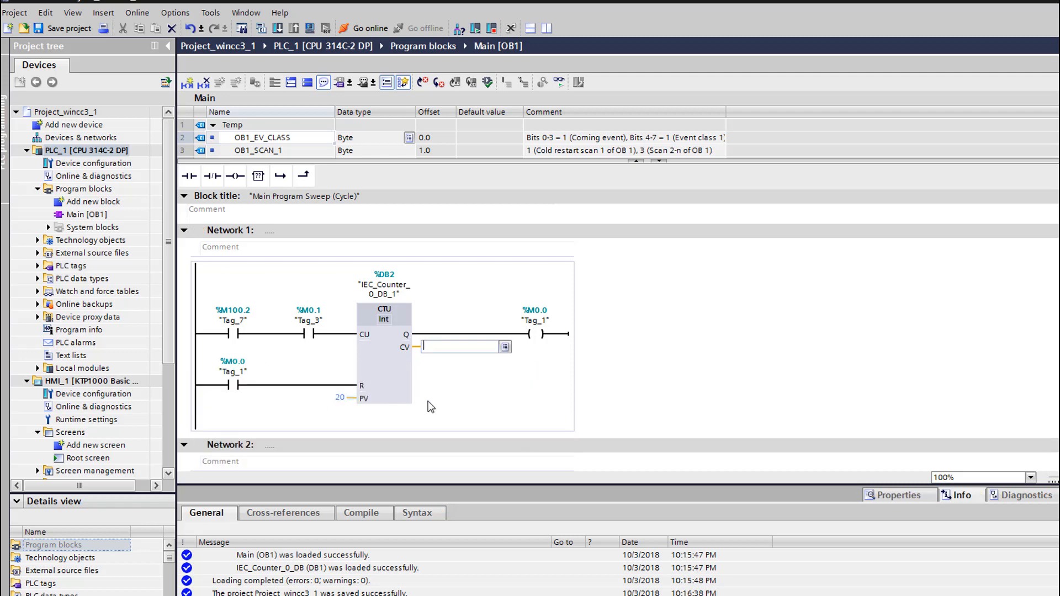
mouse_move(778, 393)
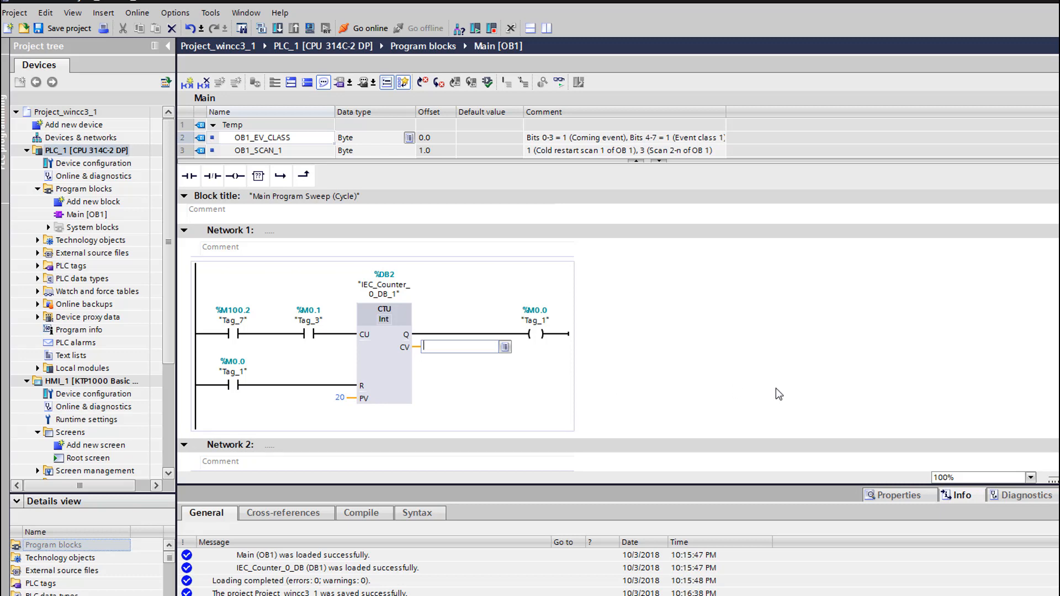
Assign %MW10 as the counter's CV output and confirm
text(MW1)
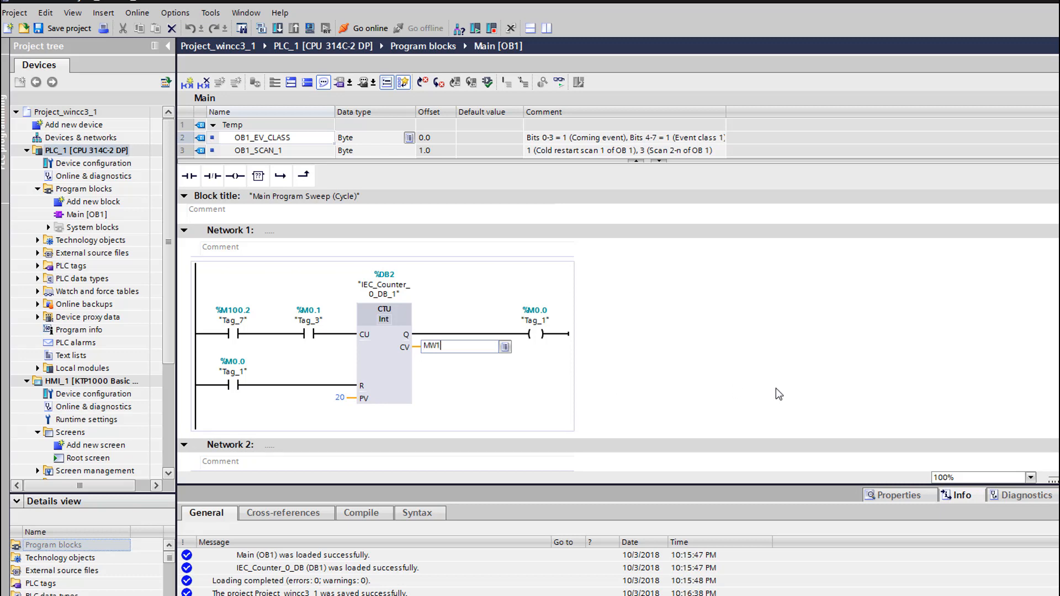
key(Return)
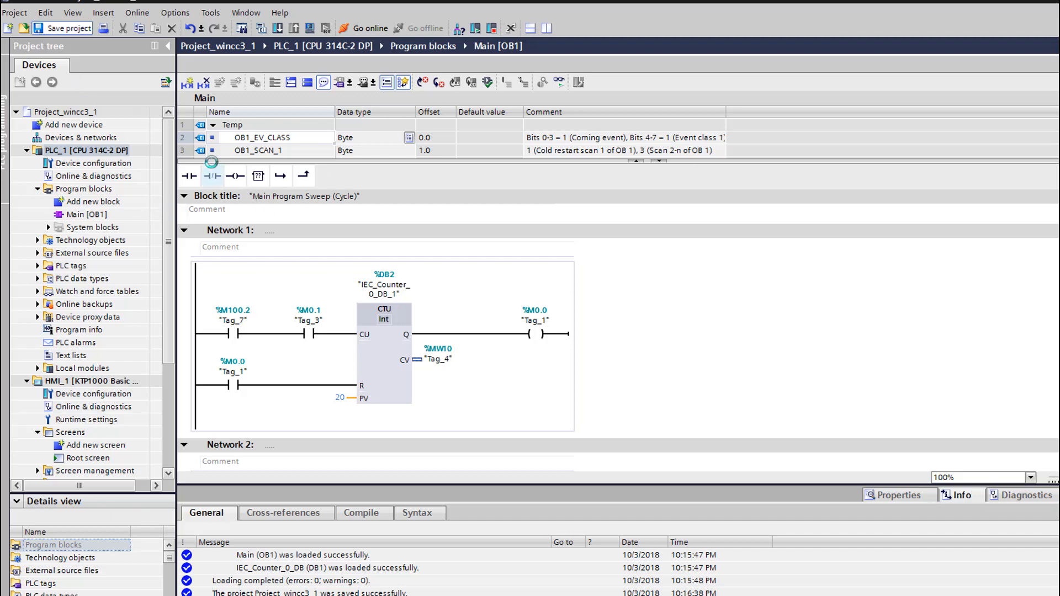
Save the project and download the counter network to the simulated PLC, confirming Load and Finish
click(242, 27)
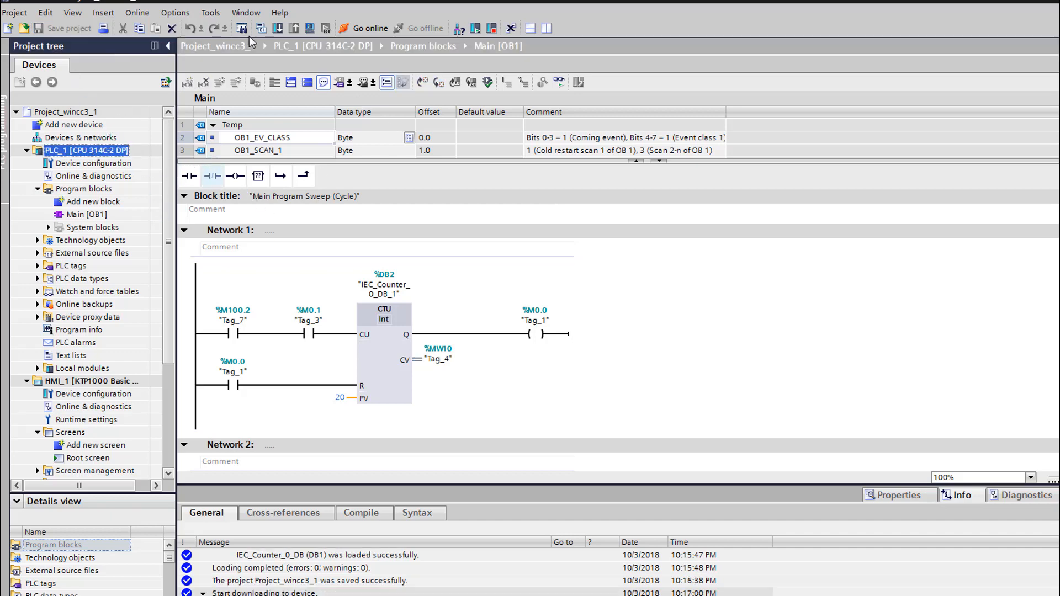
click(279, 29)
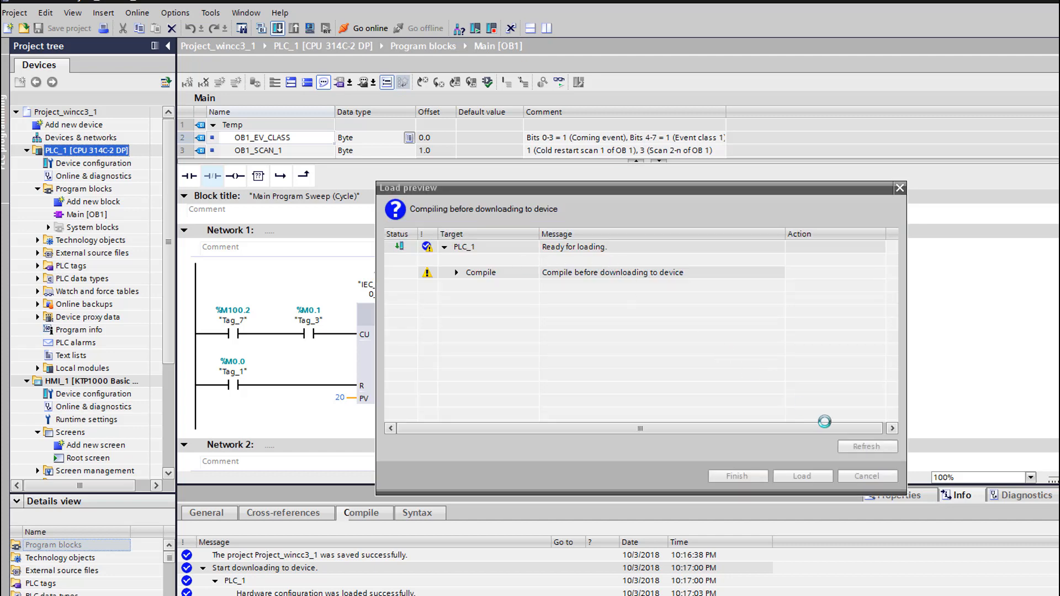
click(802, 476)
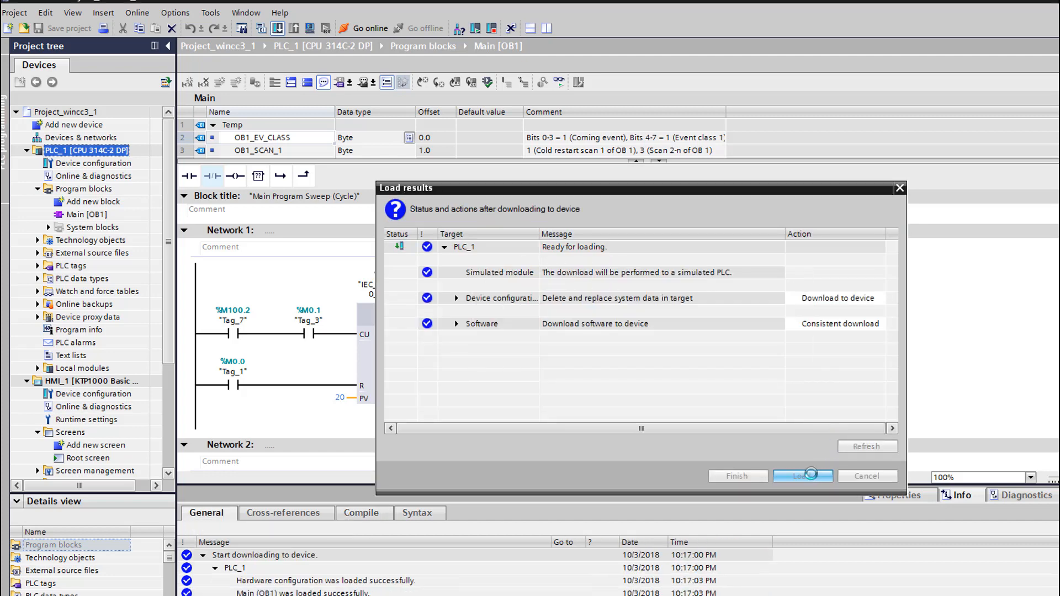
click(803, 476)
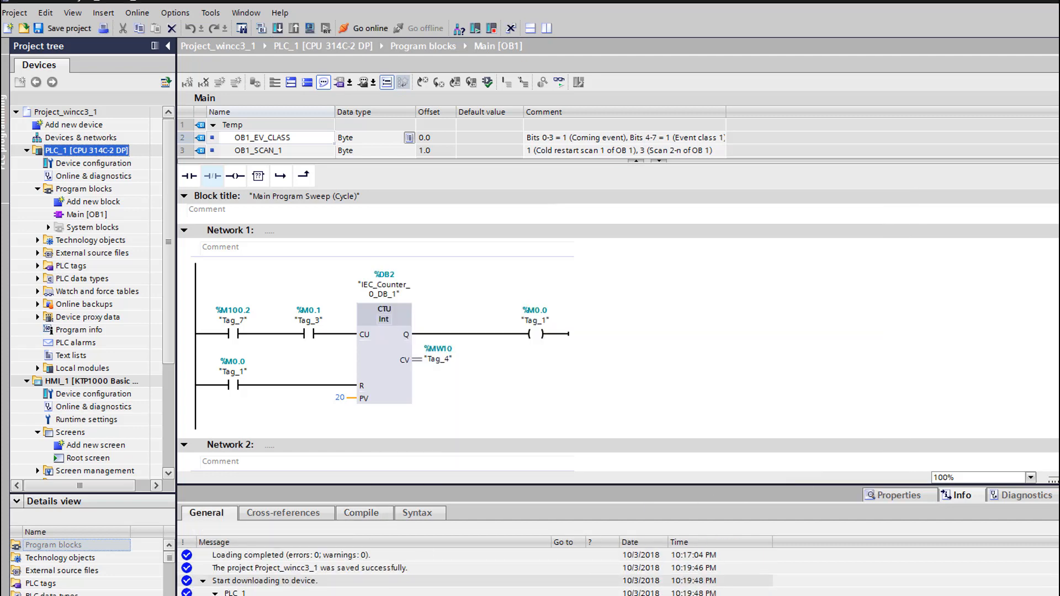
scroll(down, 3)
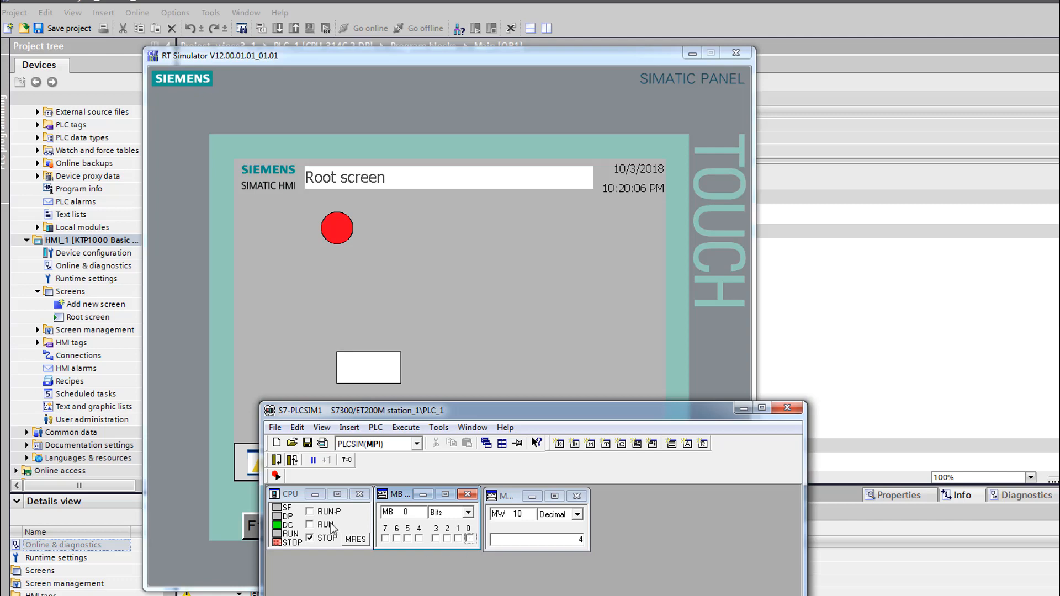
Put the PLCSIM CPU into RUN and set a bit in MB 0 so MW10 reads 4
click(310, 523)
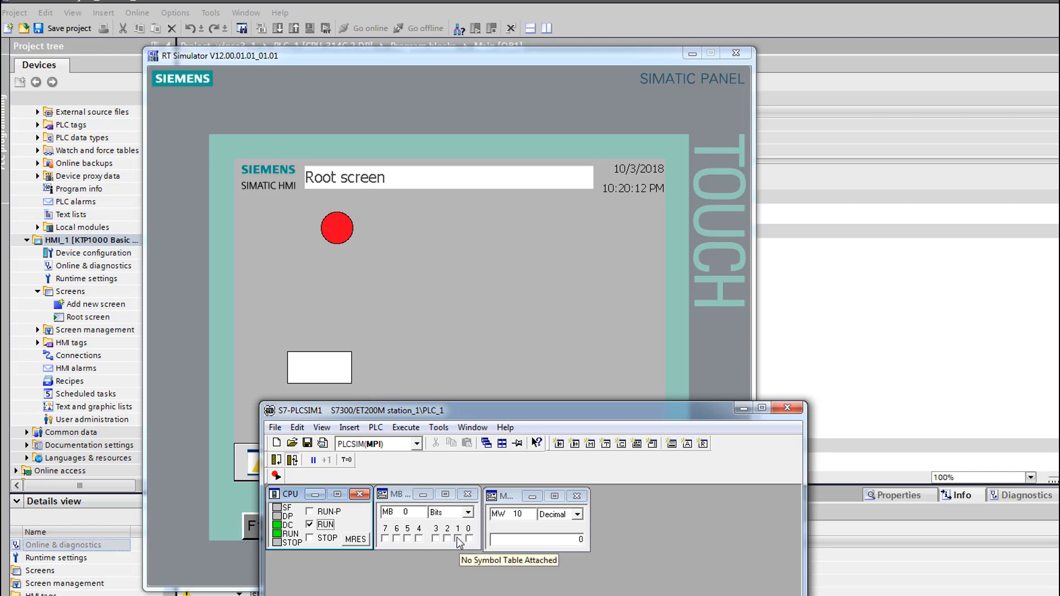
click(458, 537)
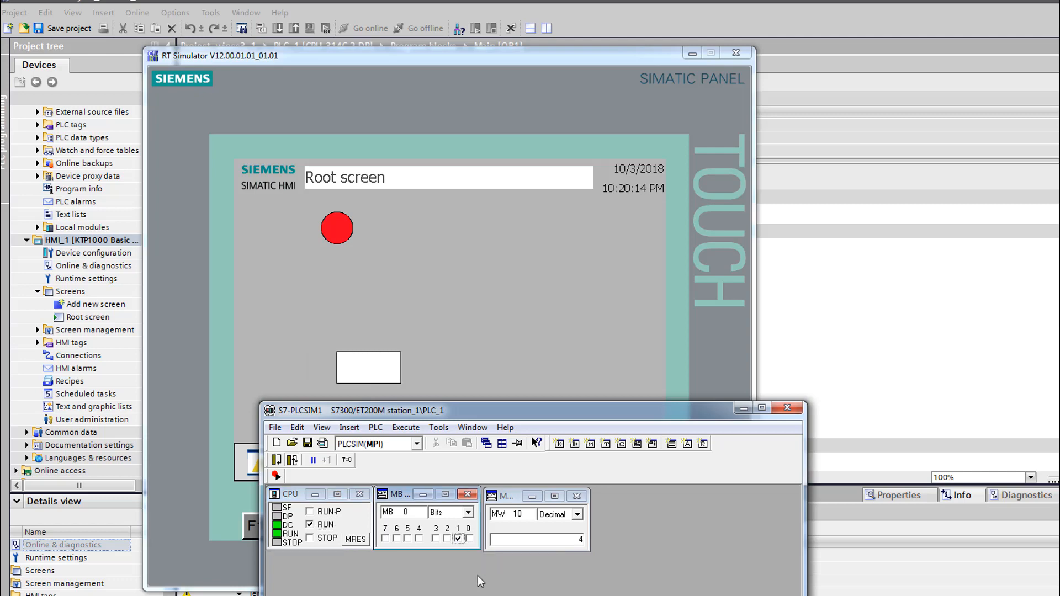